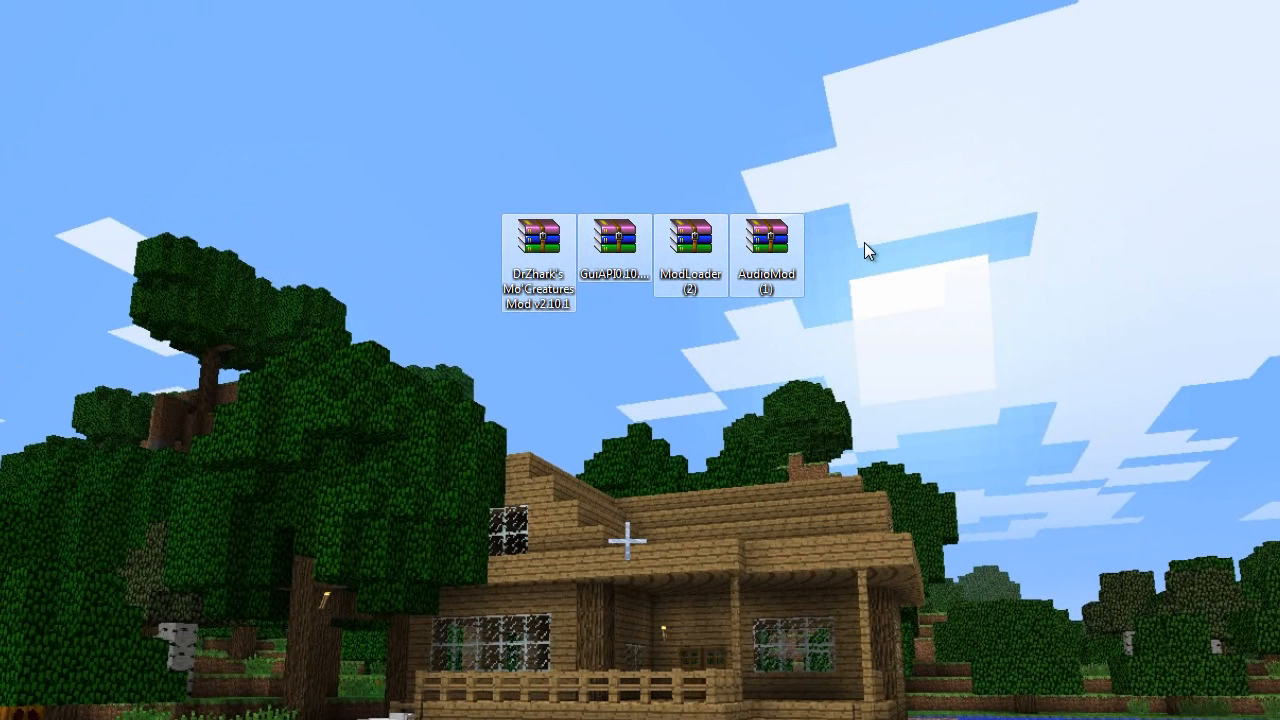
pyautogui.moveTo(140, 664)
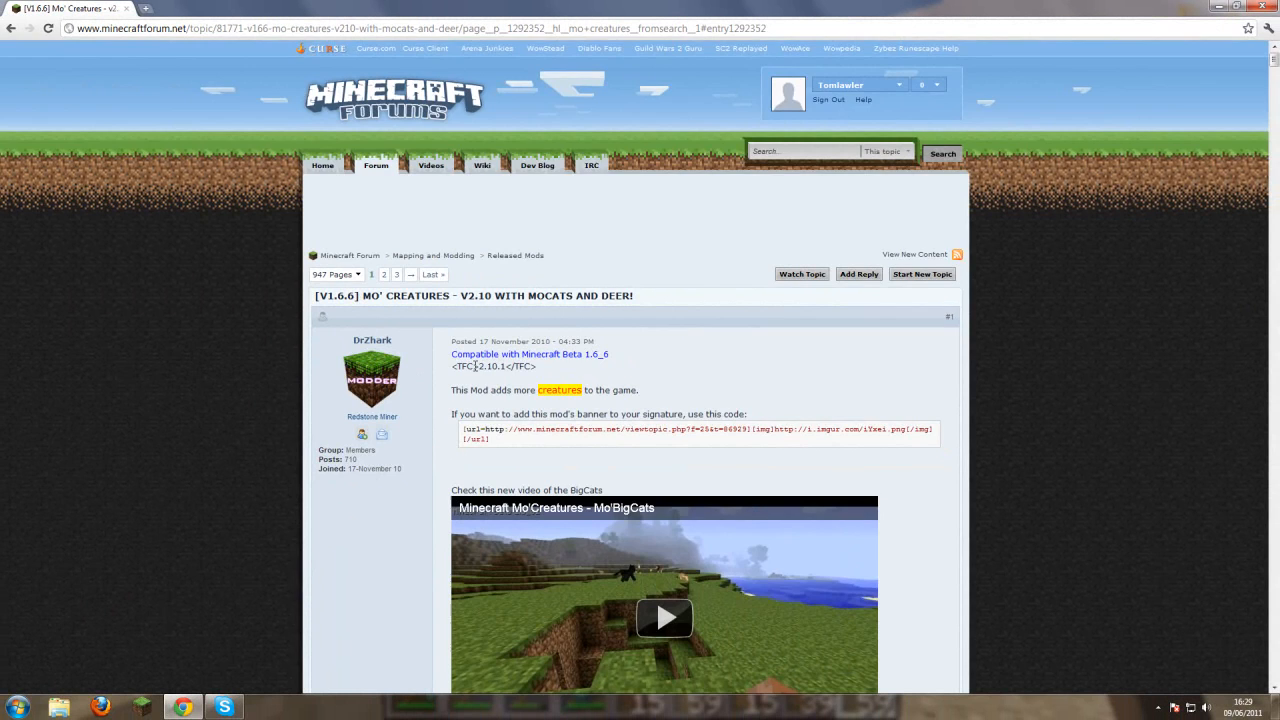
# - Scroll the Mo' Creatures thread to its install section and follow the 'GUI Api' link
pyautogui.scroll(-3)
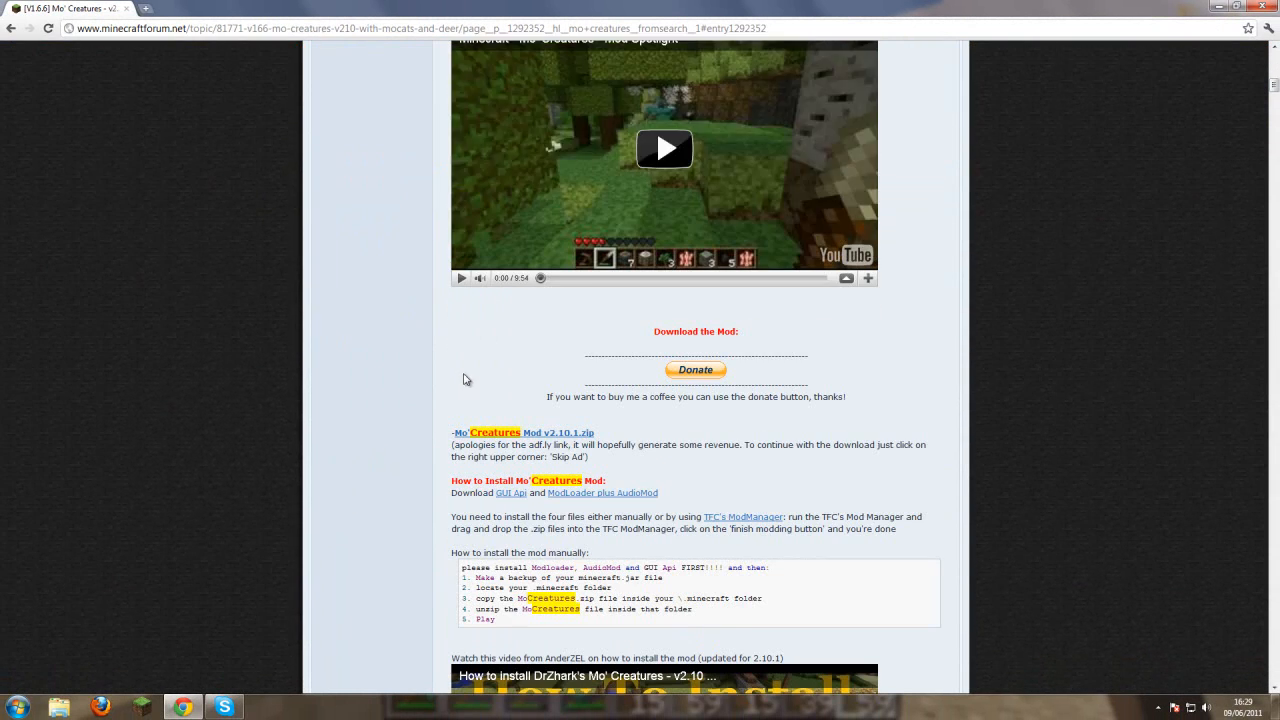
pyautogui.scroll(-3)
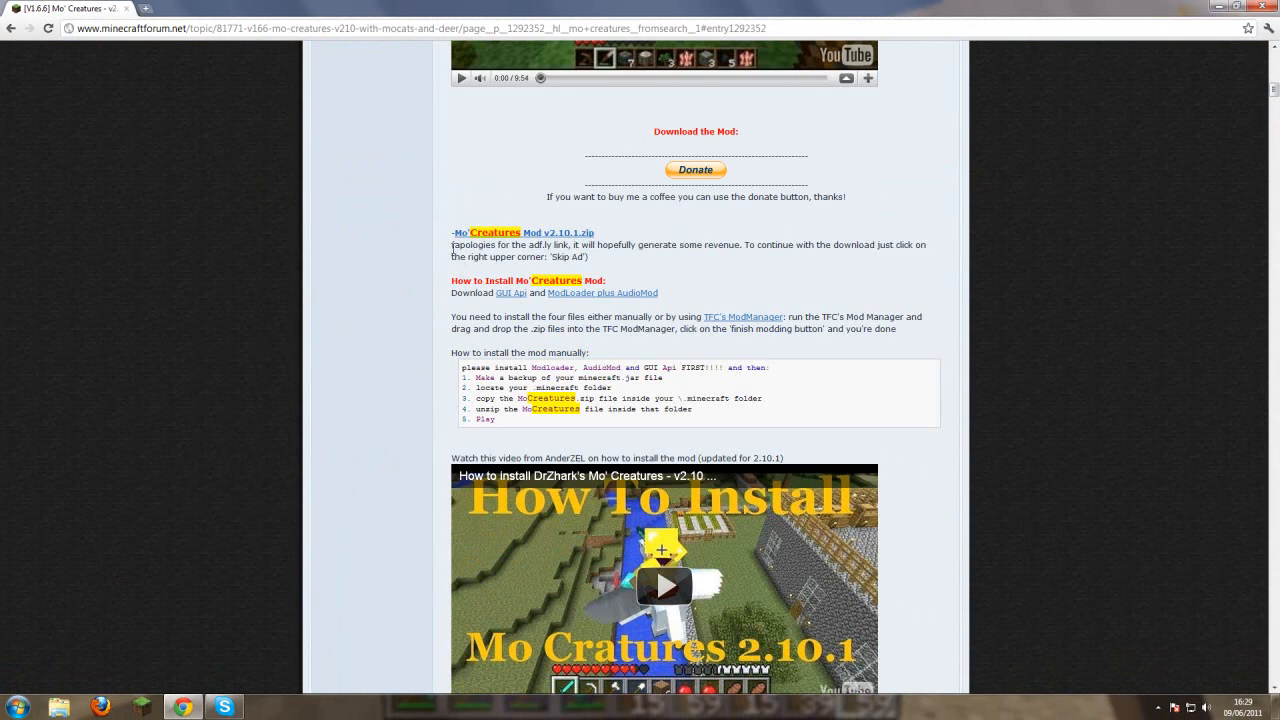
pyautogui.moveTo(632, 315)
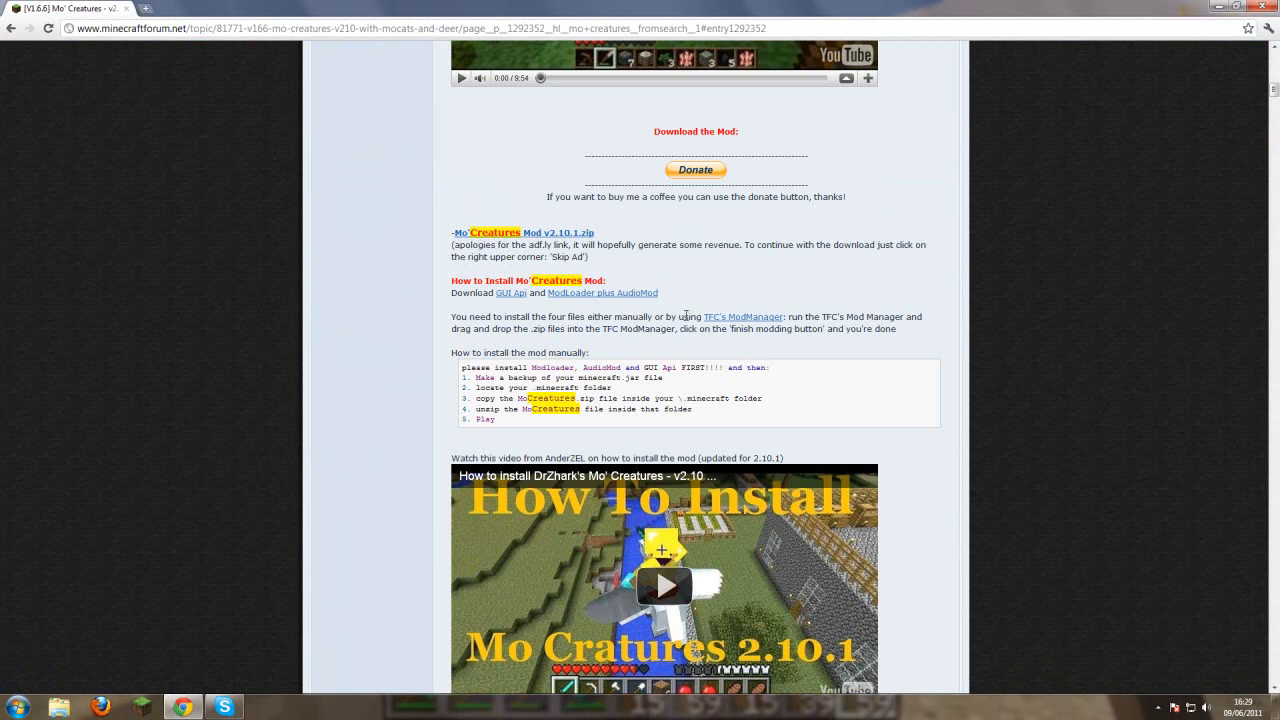
pyautogui.moveTo(671, 131)
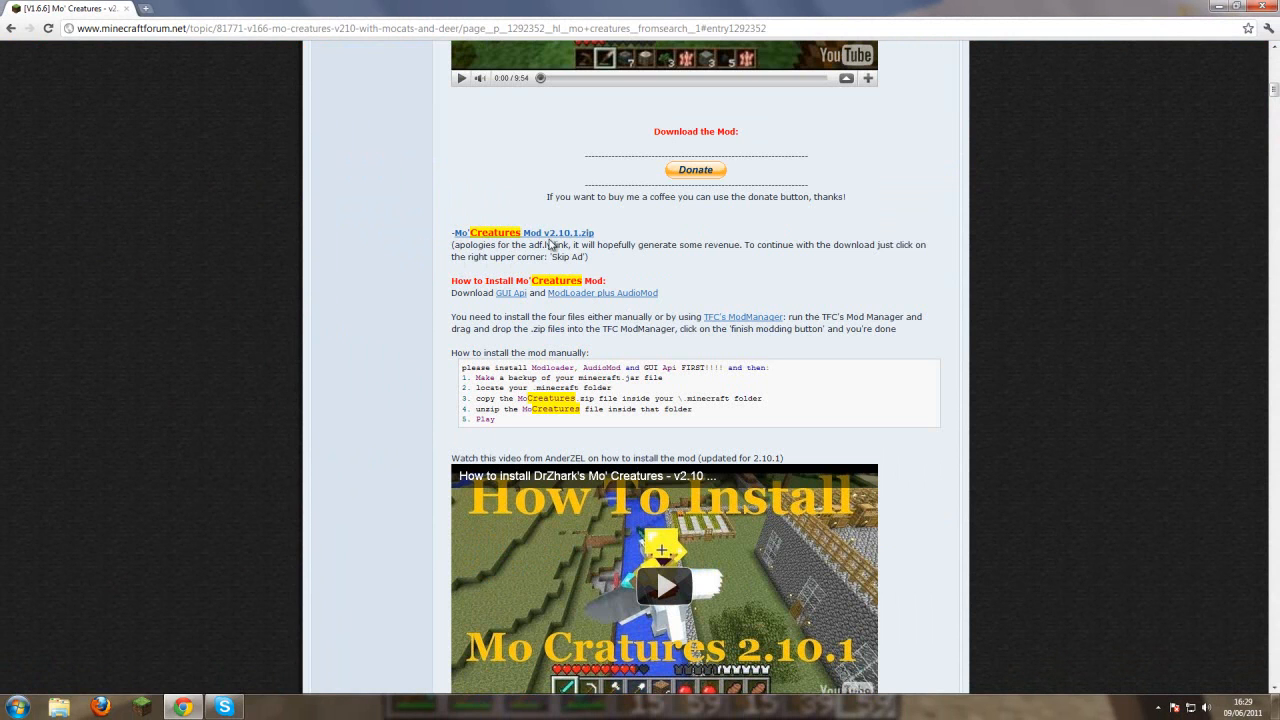
pyautogui.moveTo(405, 230)
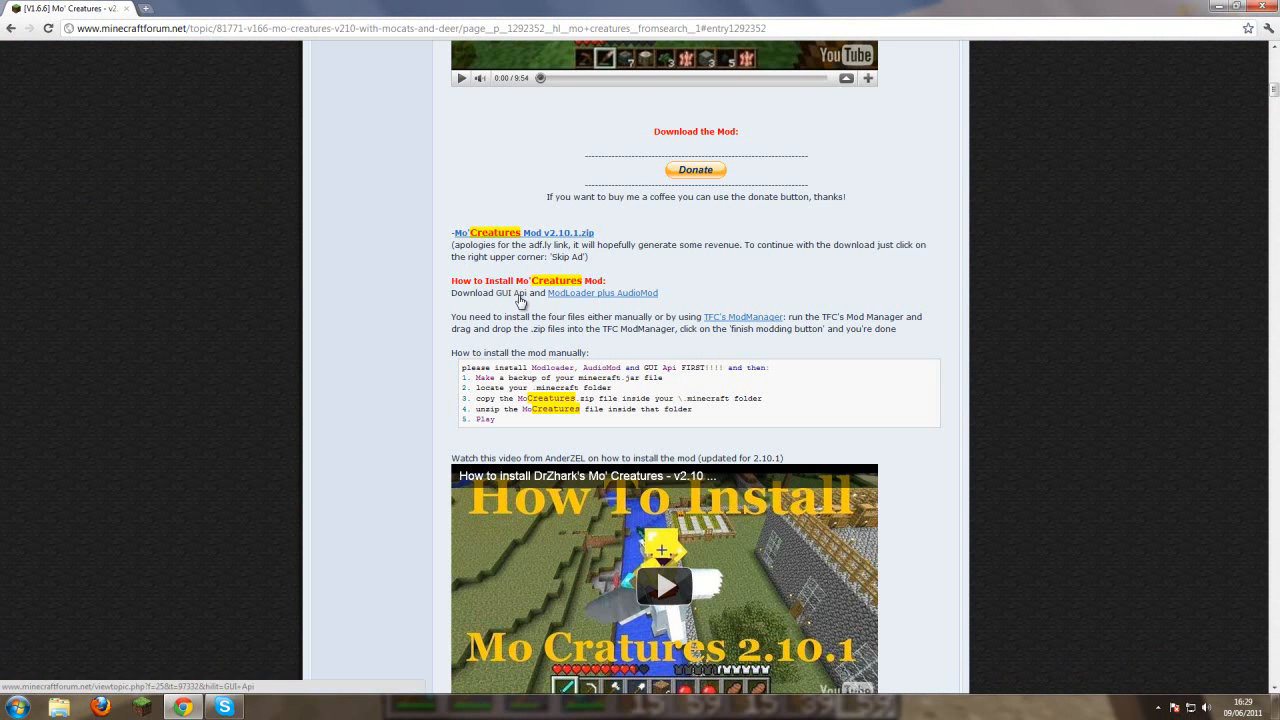
pyautogui.moveTo(515, 300)
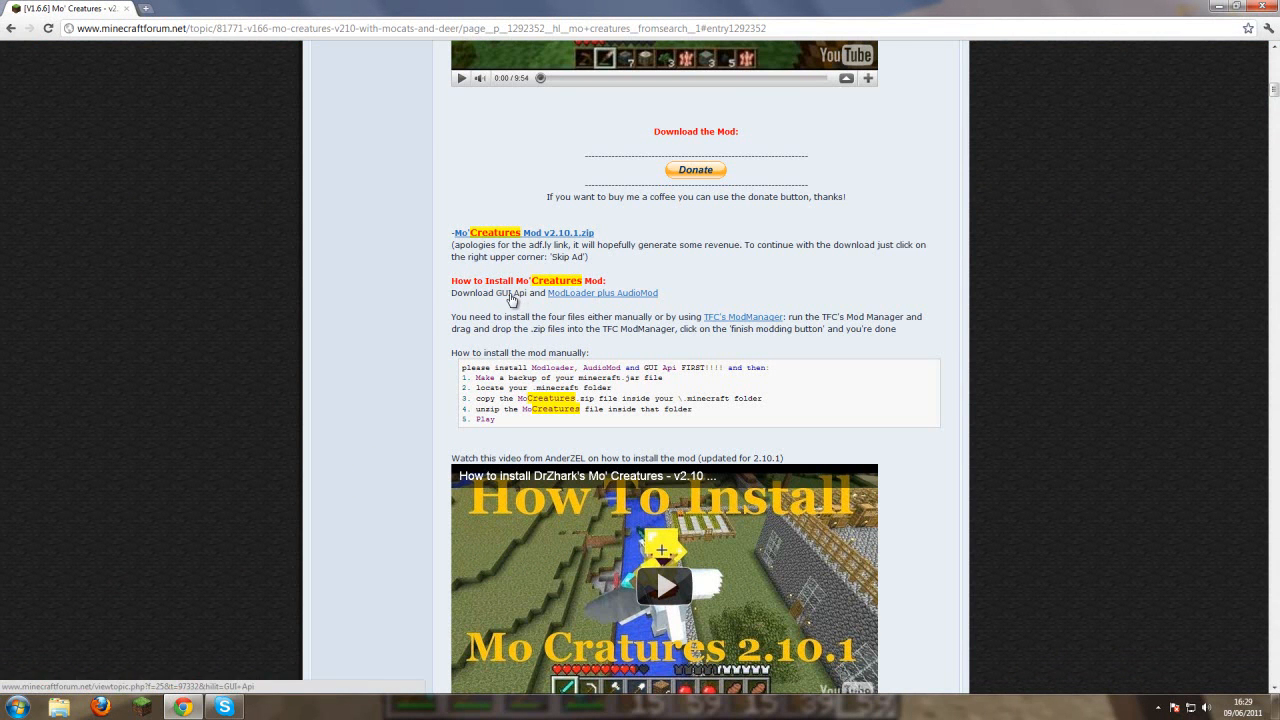
pyautogui.click(508, 293)
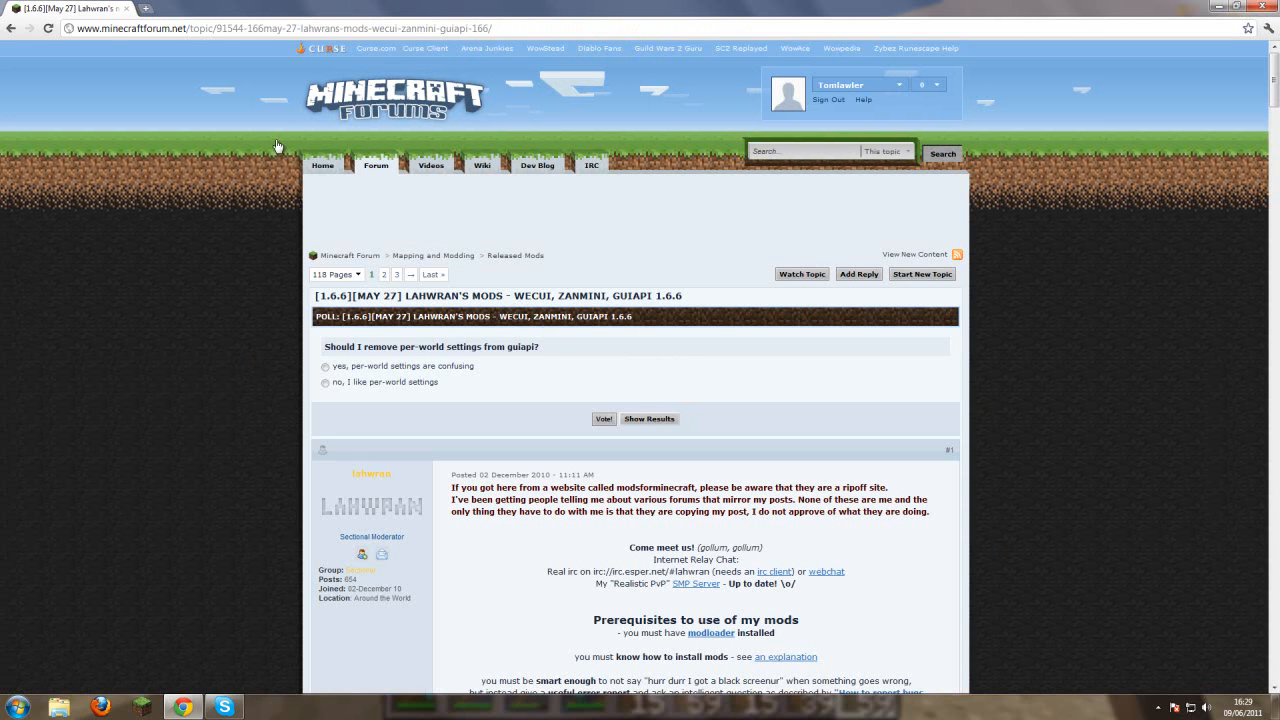
# - Reveal the Gui API spoiler and follow its adf.ly main download link to Risugami's thread
pyautogui.scroll(-3)
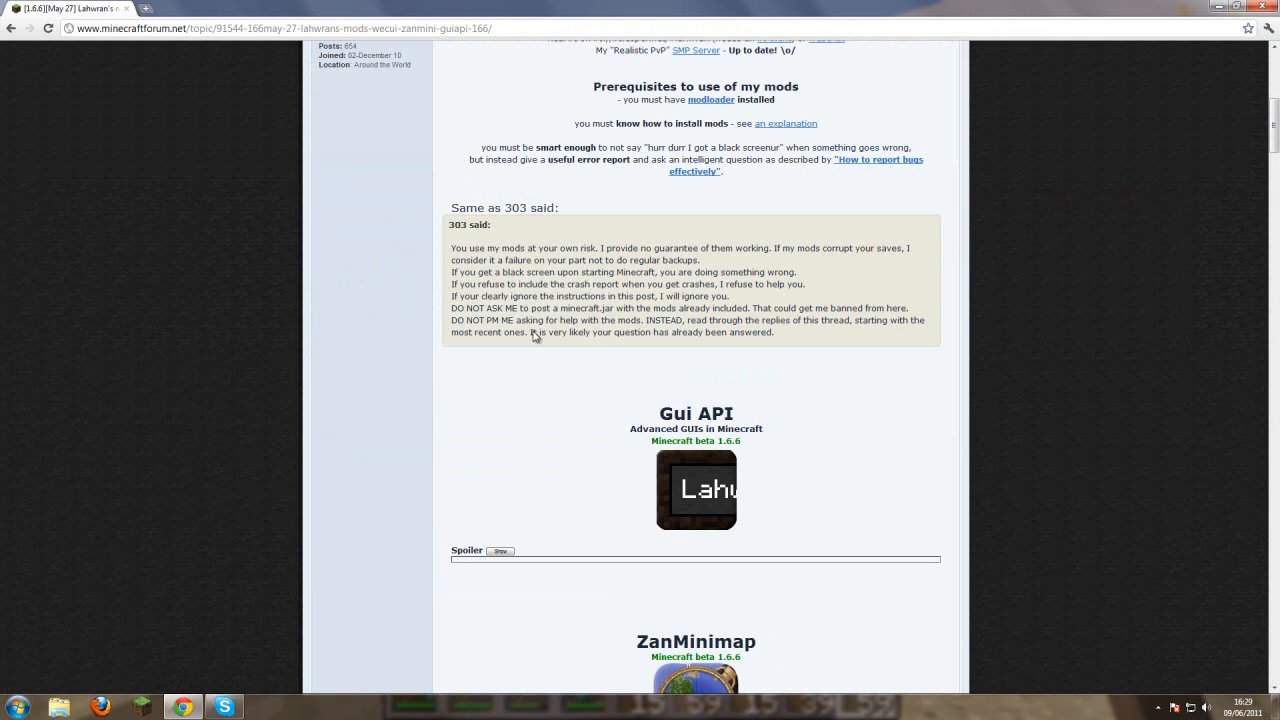
pyautogui.scroll(-3)
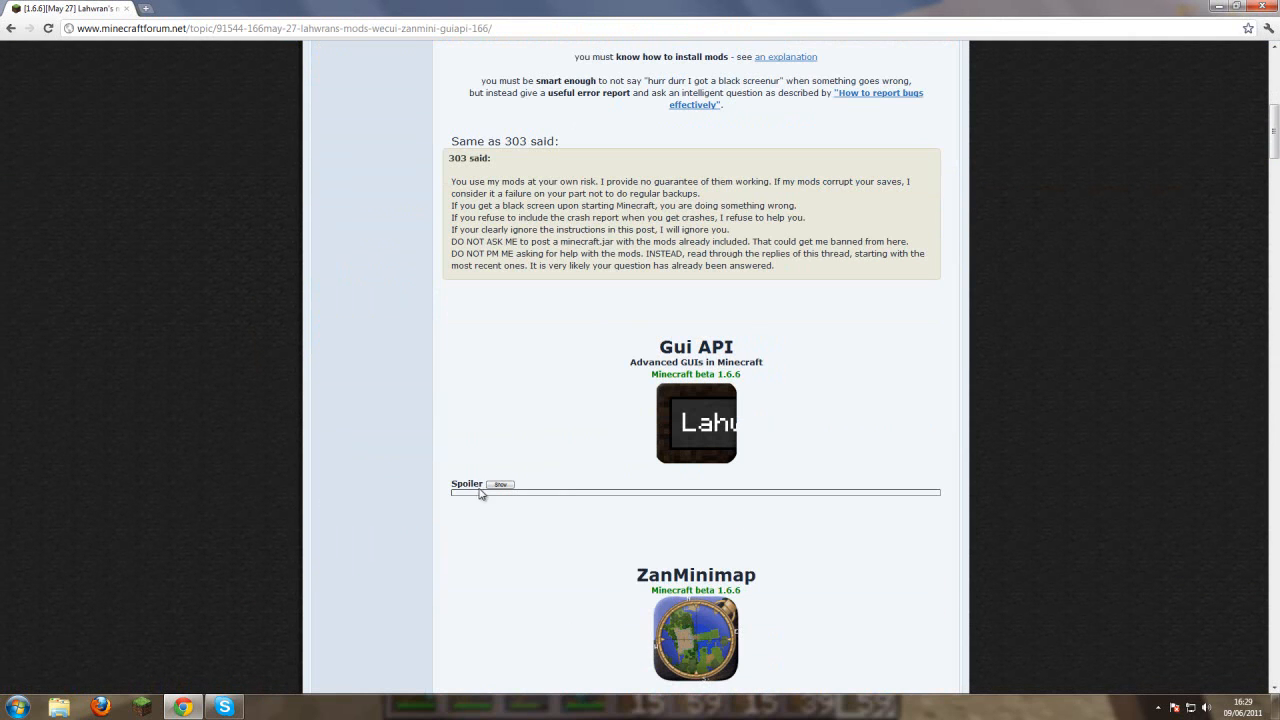
pyautogui.click(500, 485)
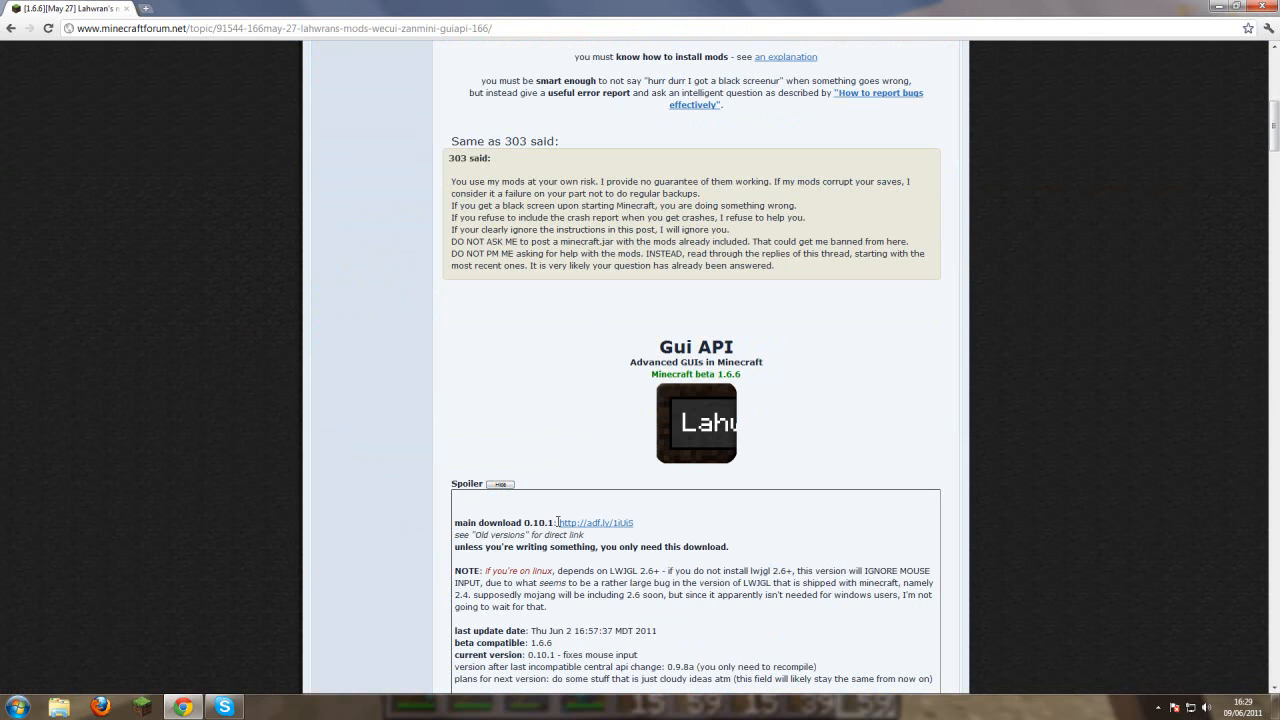
pyautogui.click(588, 522)
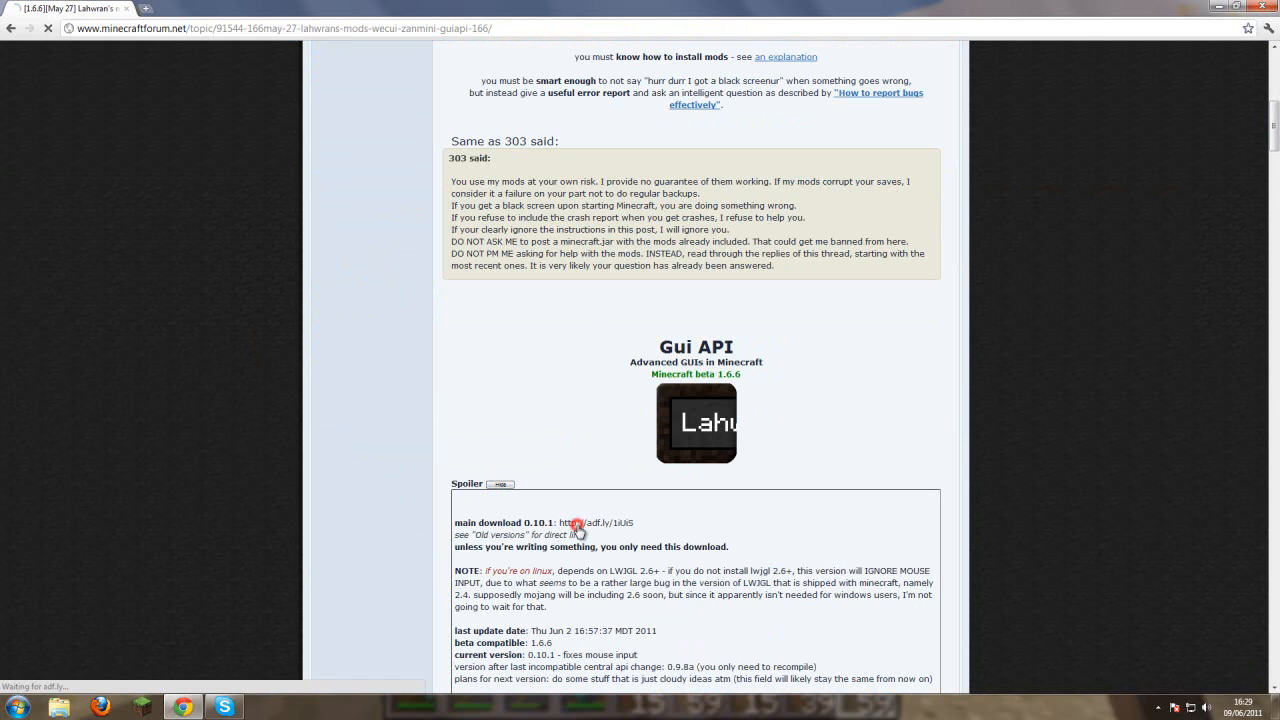
pyautogui.click(600, 522)
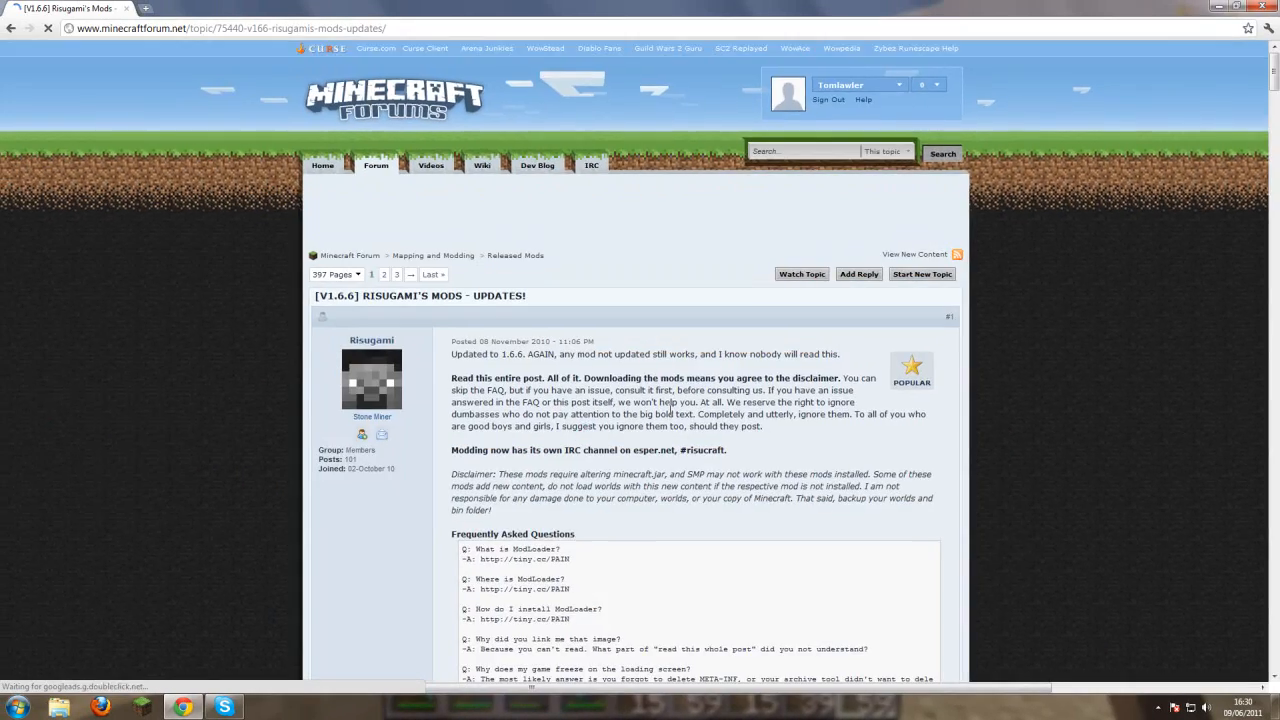
# - Scroll Risugami's thread down to the ModLoader and AudioMod download entries
pyautogui.scroll(-3)
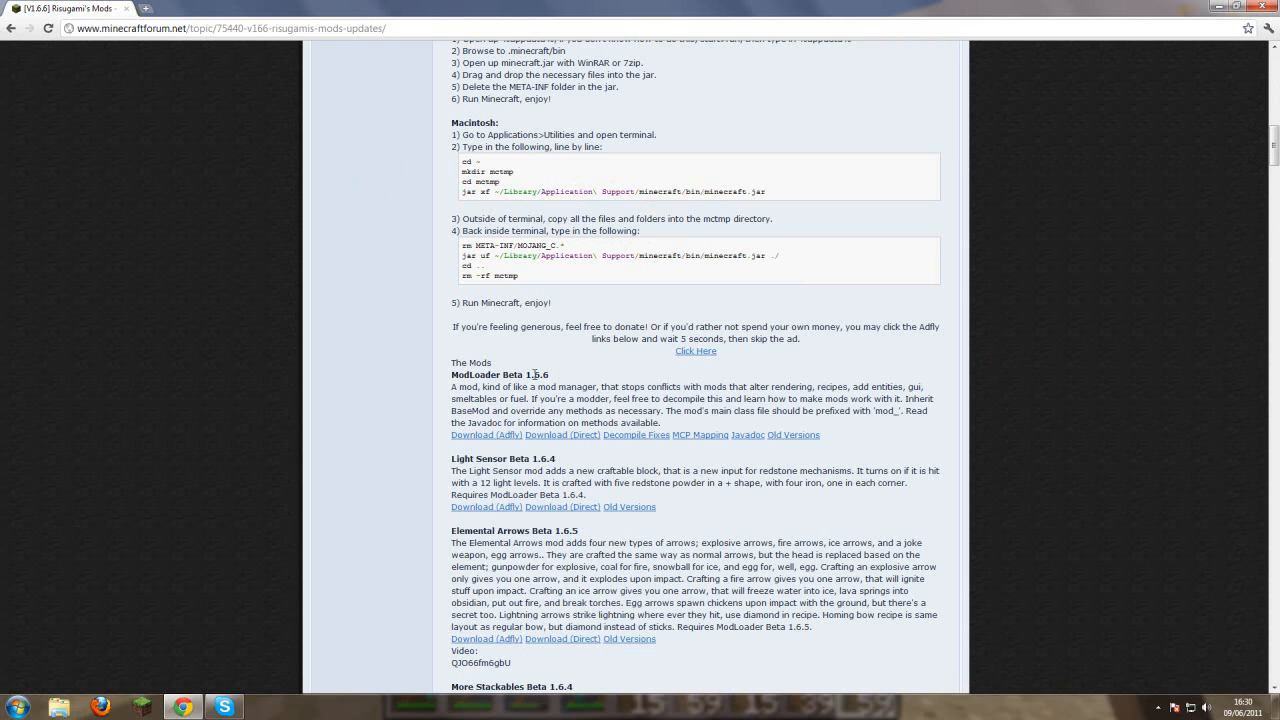
pyautogui.moveTo(562, 435)
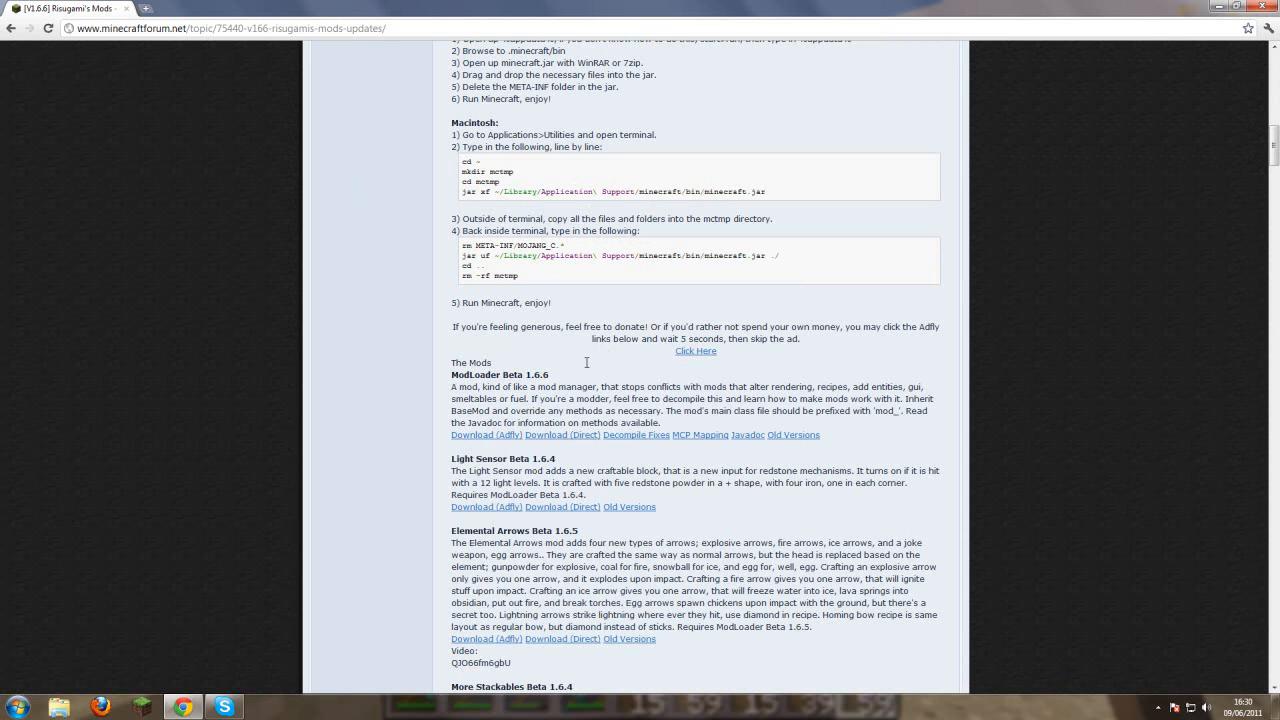
pyautogui.scroll(-3)
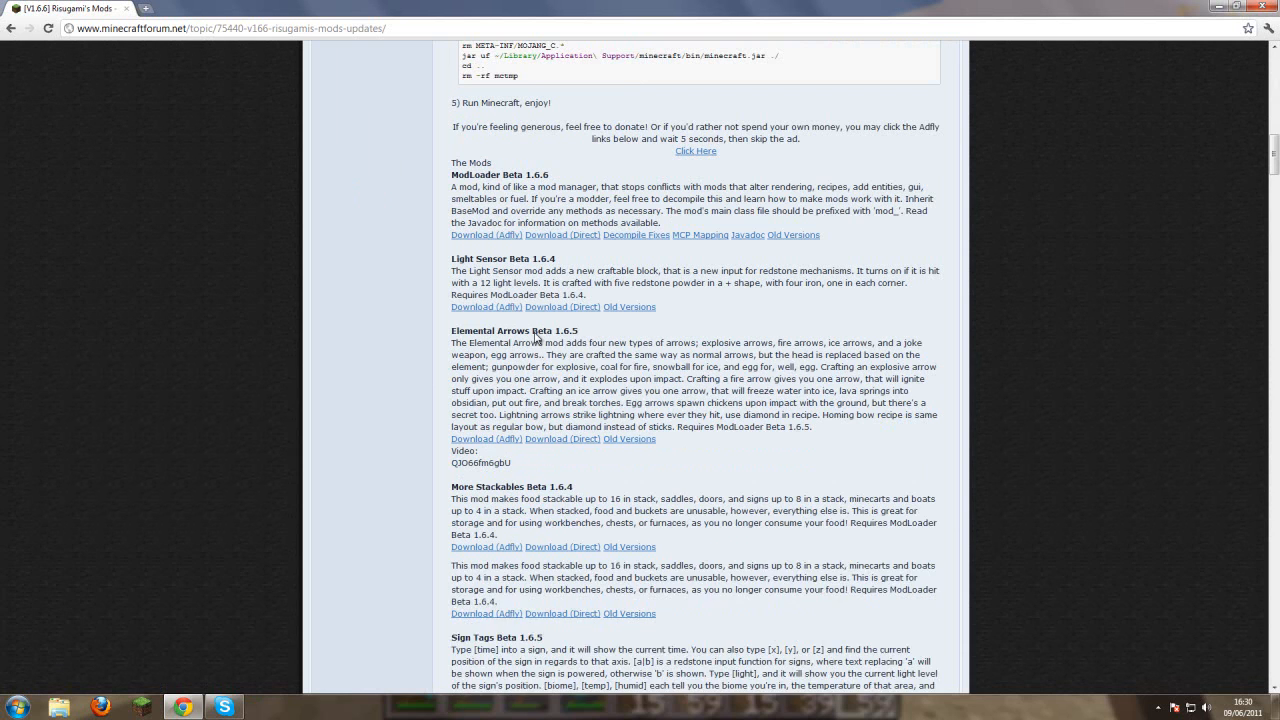
pyautogui.scroll(-3)
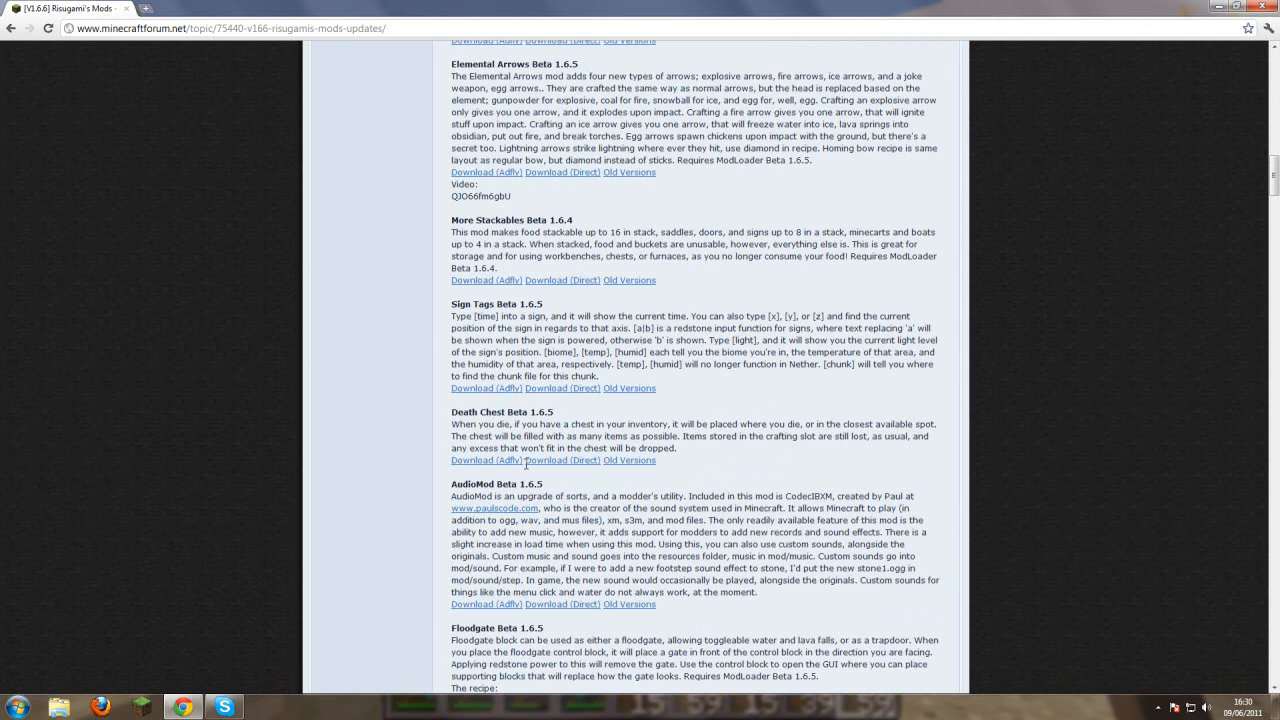
pyautogui.moveTo(531, 490)
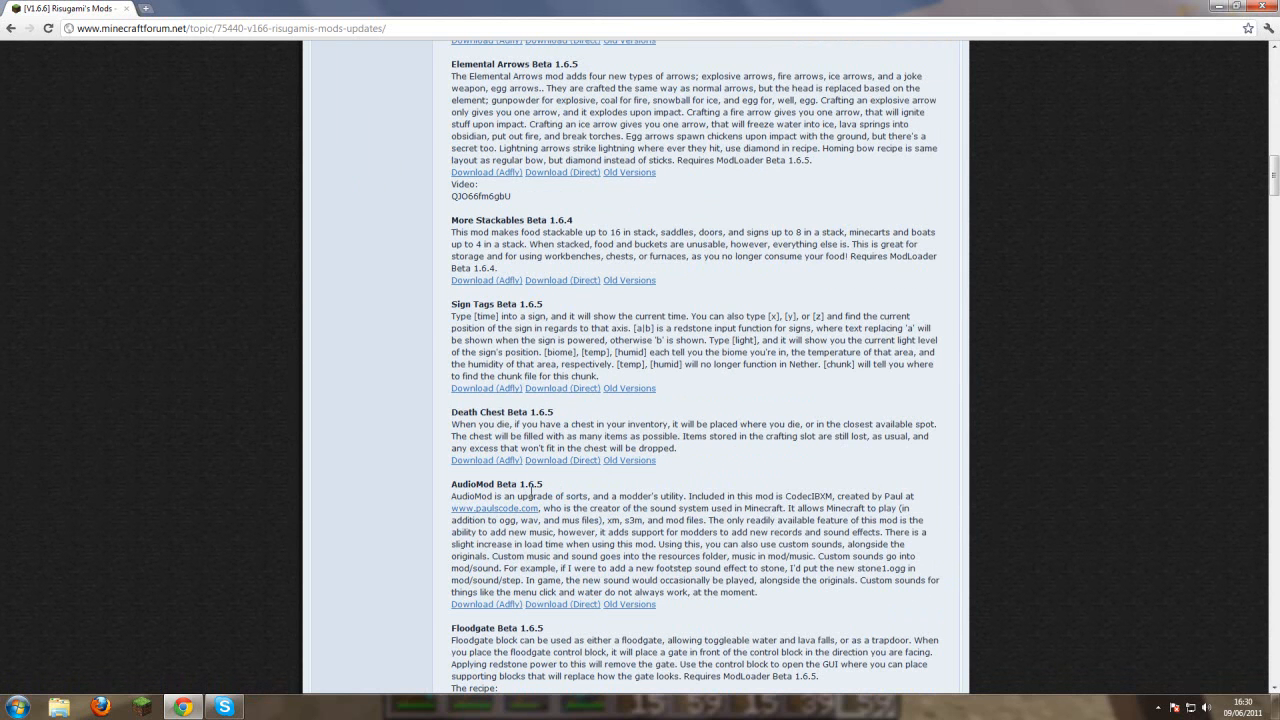
pyautogui.moveTo(527, 497)
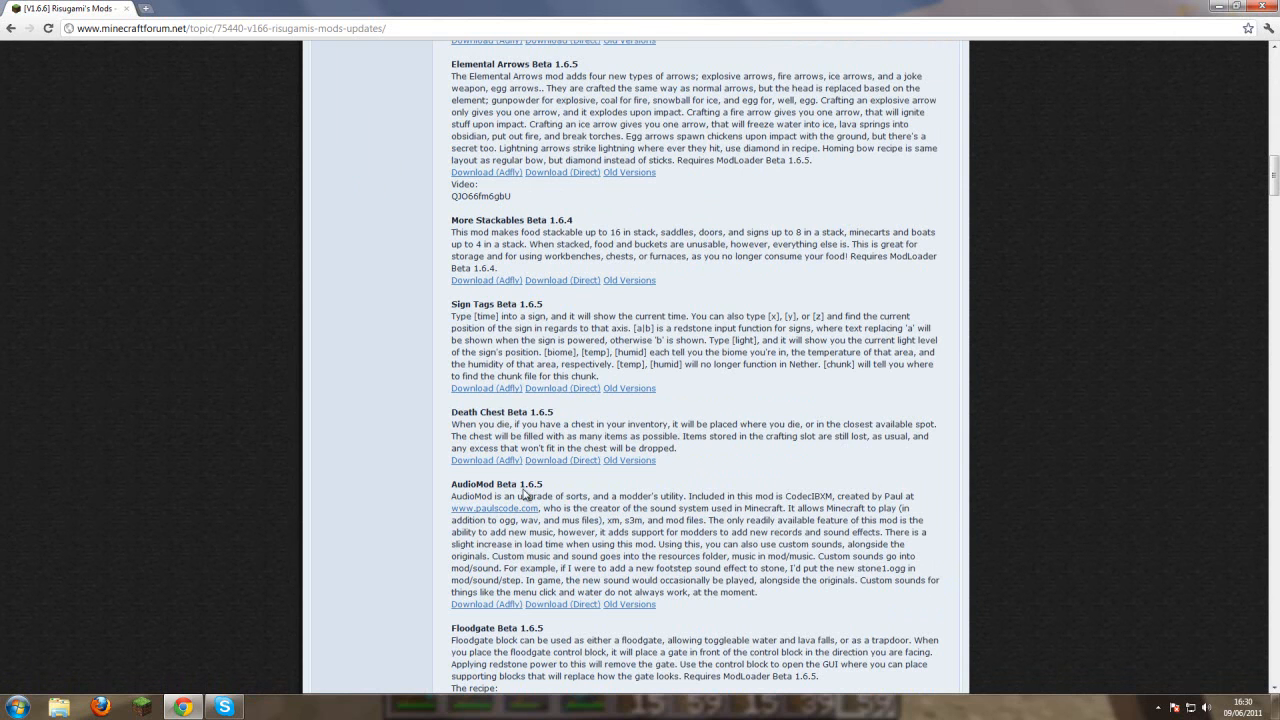
pyautogui.moveTo(527, 492)
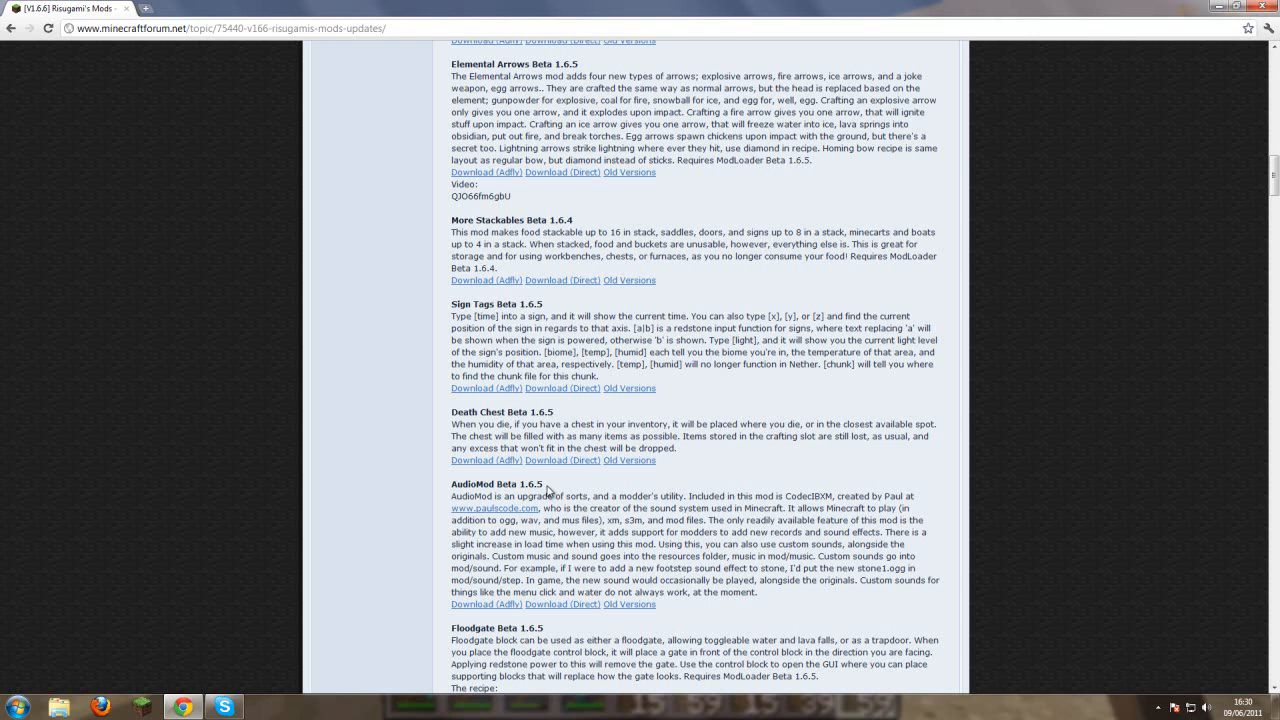
pyautogui.moveTo(548, 627)
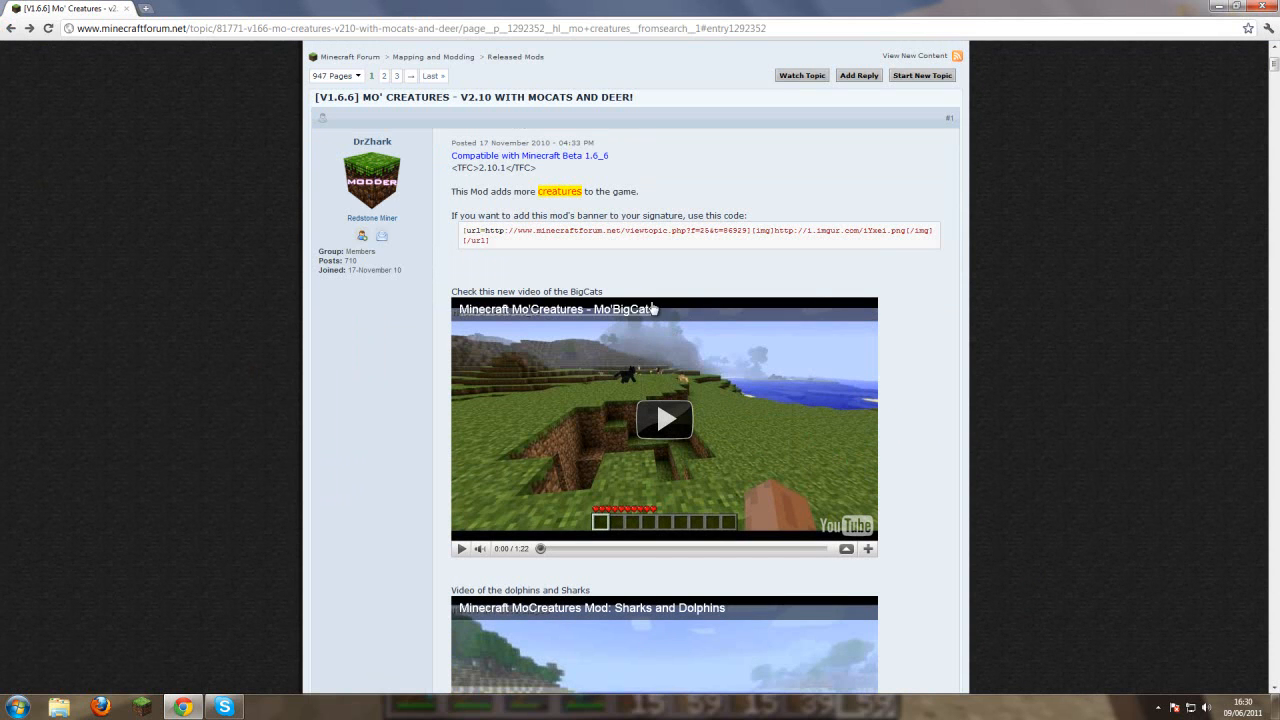
pyautogui.scroll(-3)
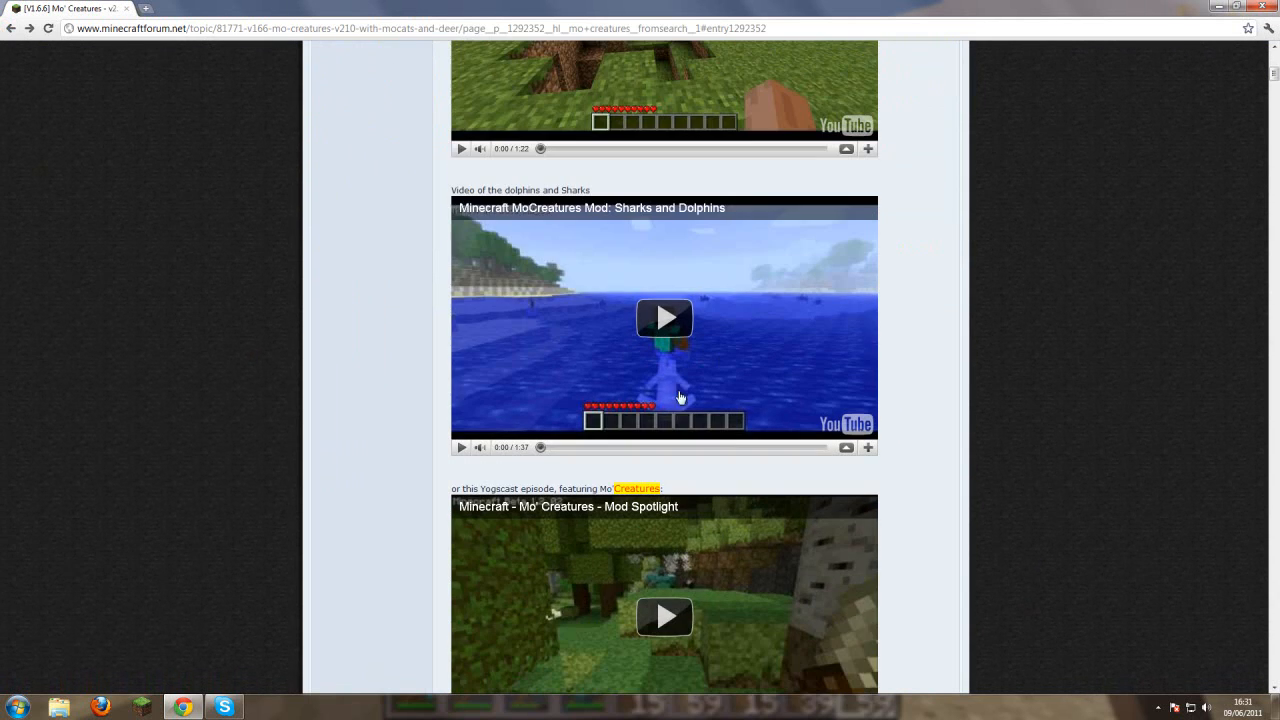
pyautogui.scroll(-3)
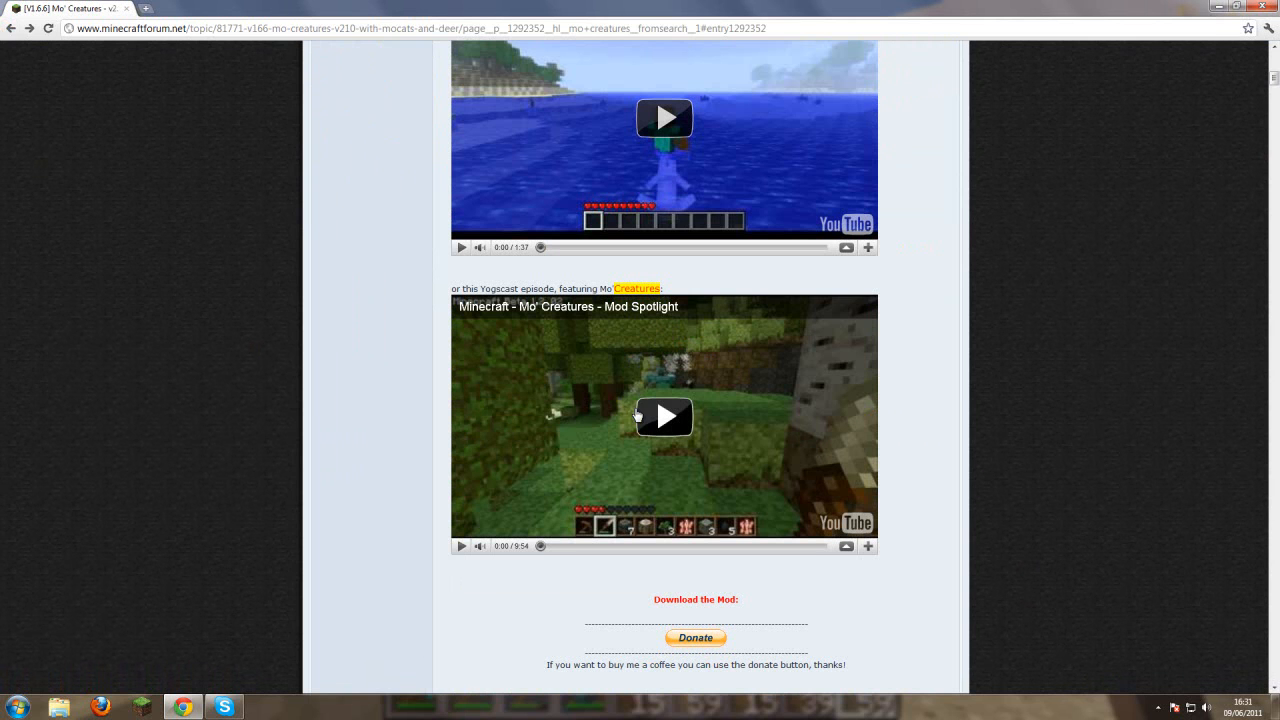
pyautogui.moveTo(649, 391)
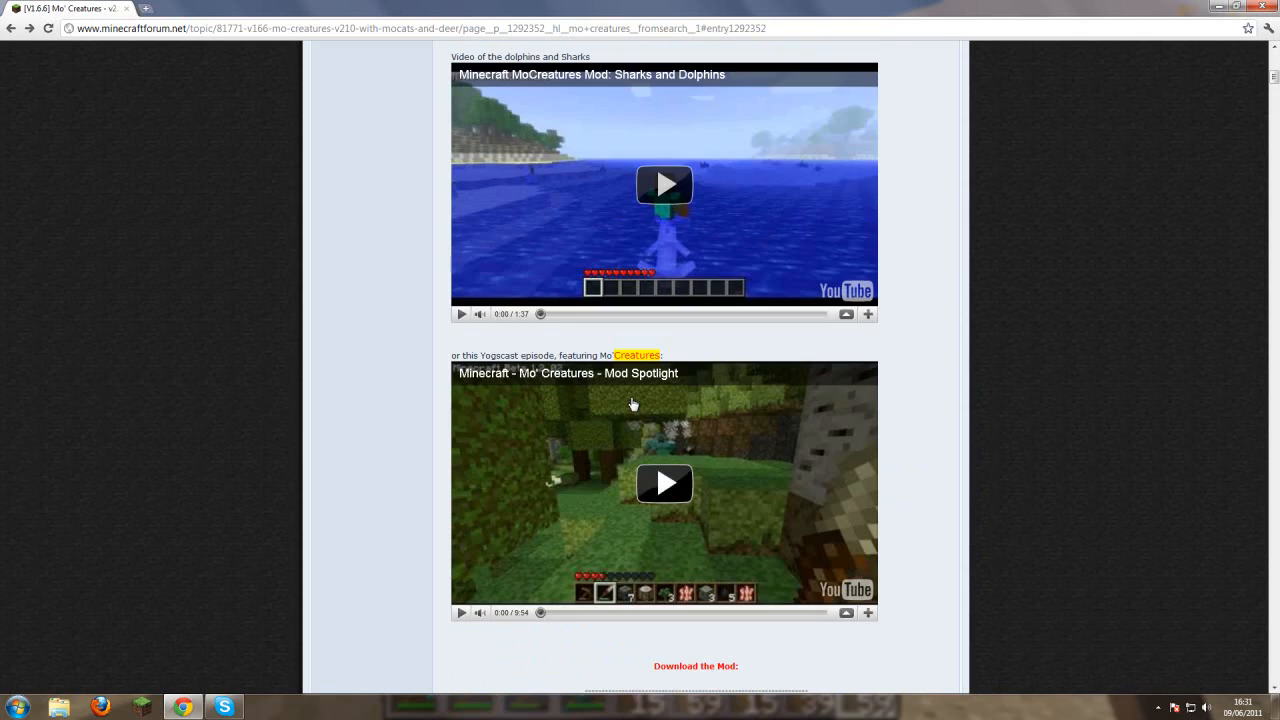
pyautogui.scroll(-3)
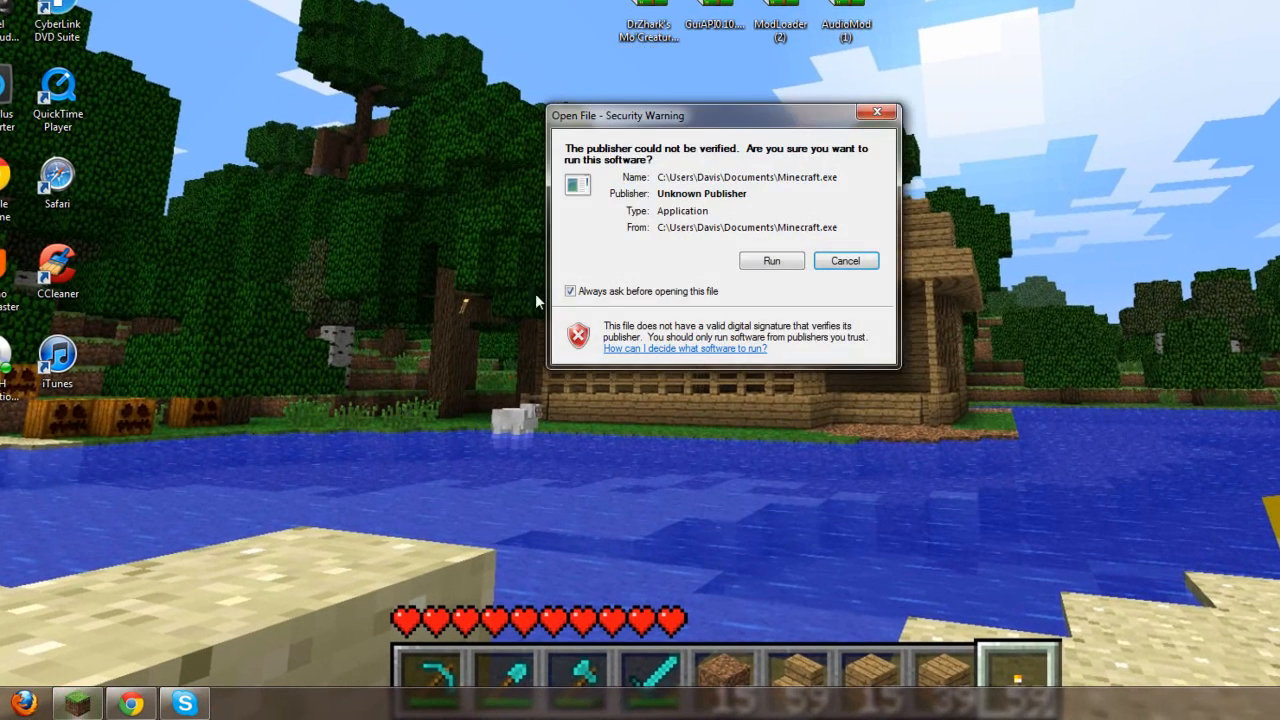
# - Allow Minecraft.exe to run, then close the launcher back to the desktop
pyautogui.click(770, 260)
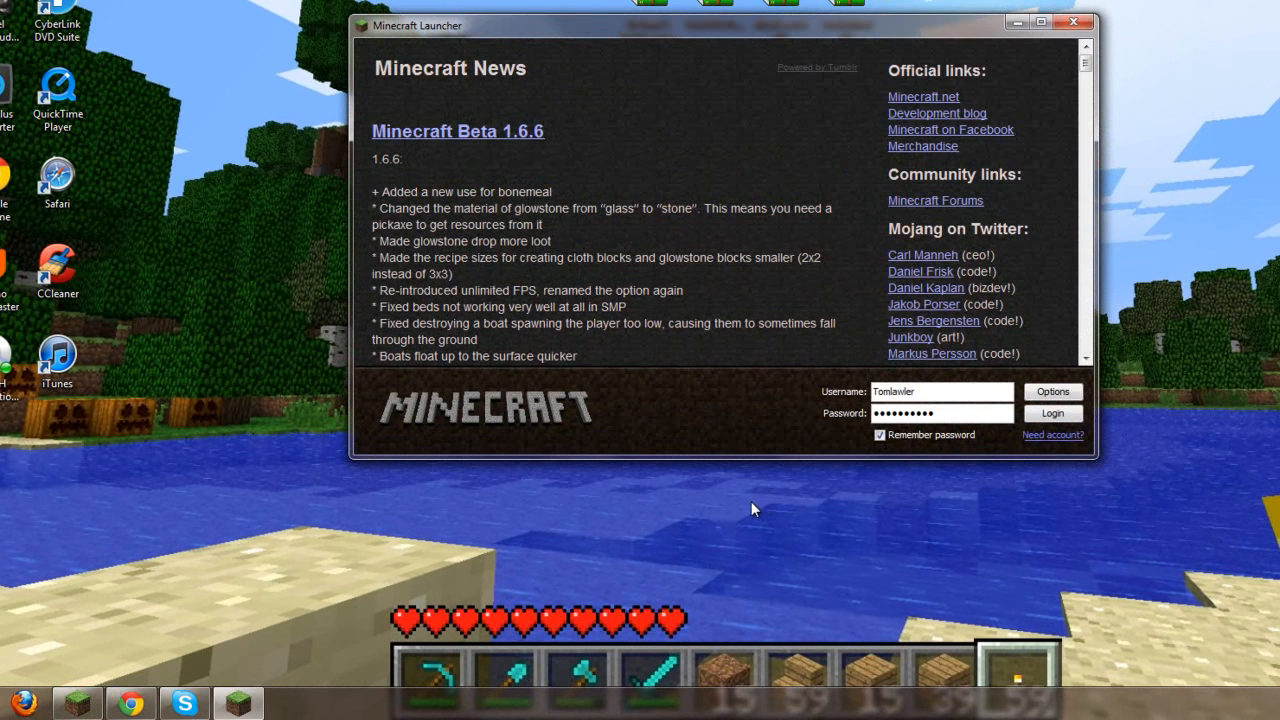
pyautogui.click(1052, 413)
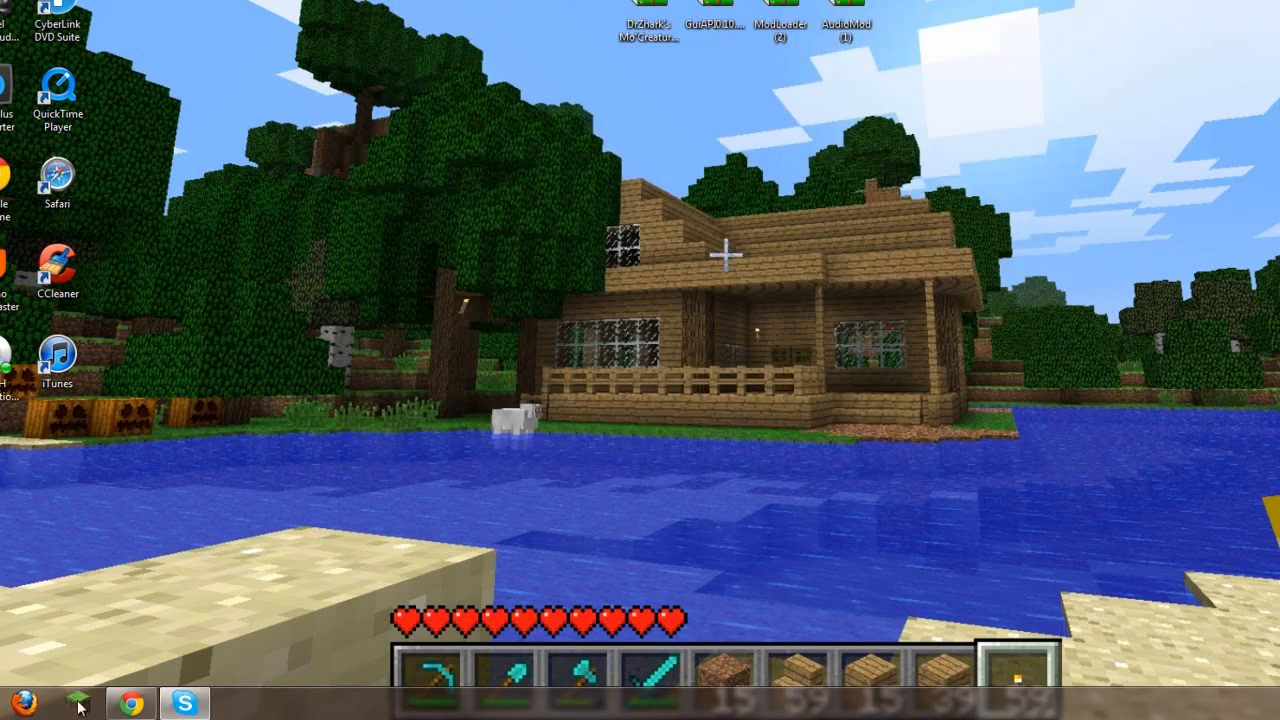
pyautogui.click(12, 706)
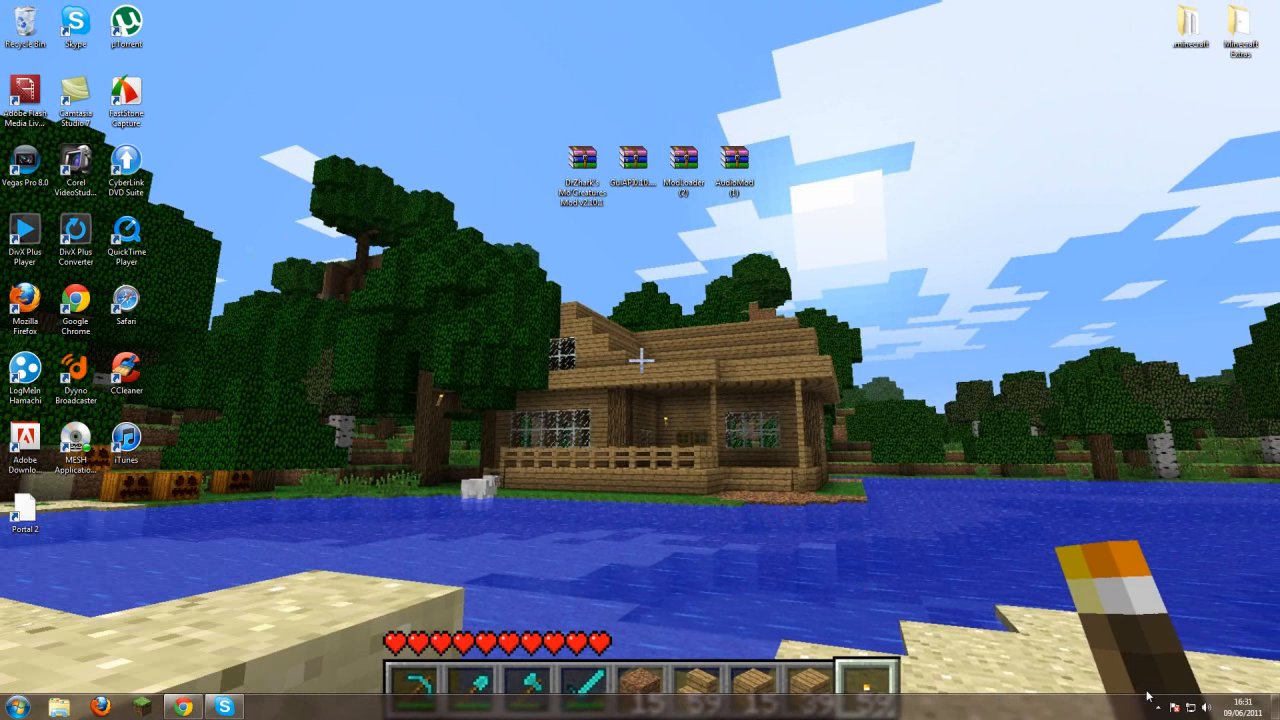
pyautogui.click(1180, 637)
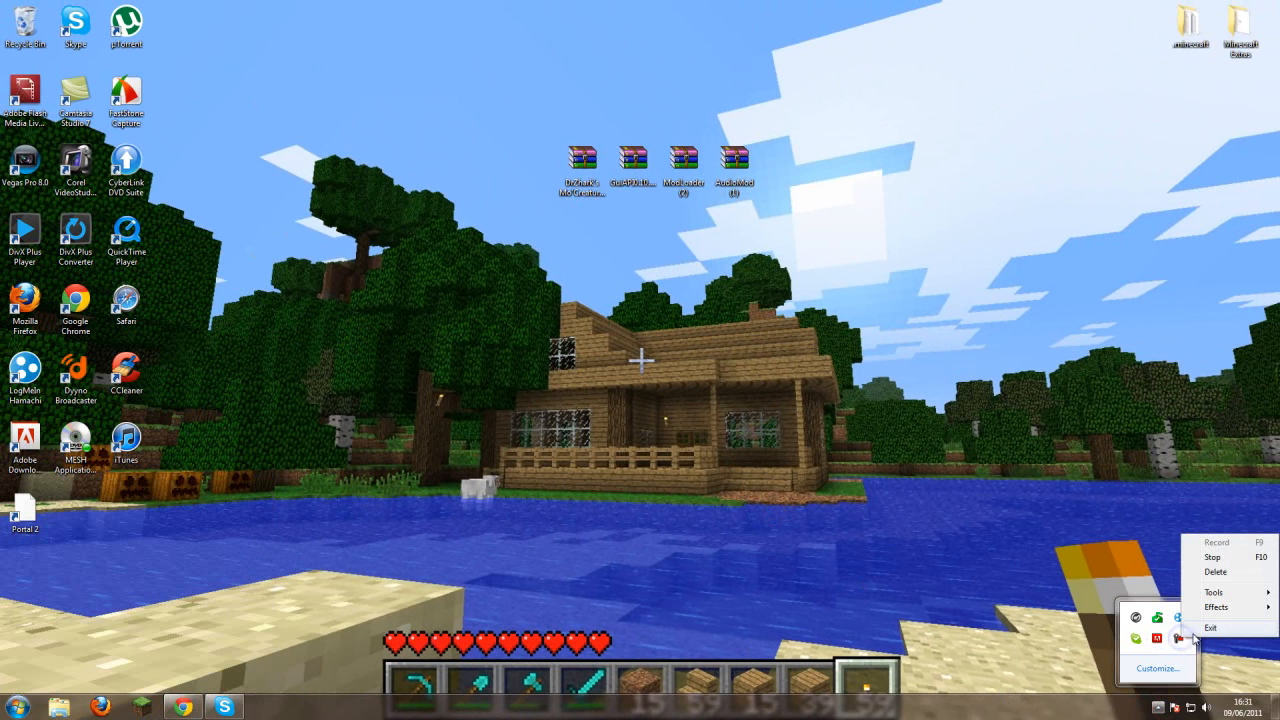
pyautogui.moveTo(1213, 592)
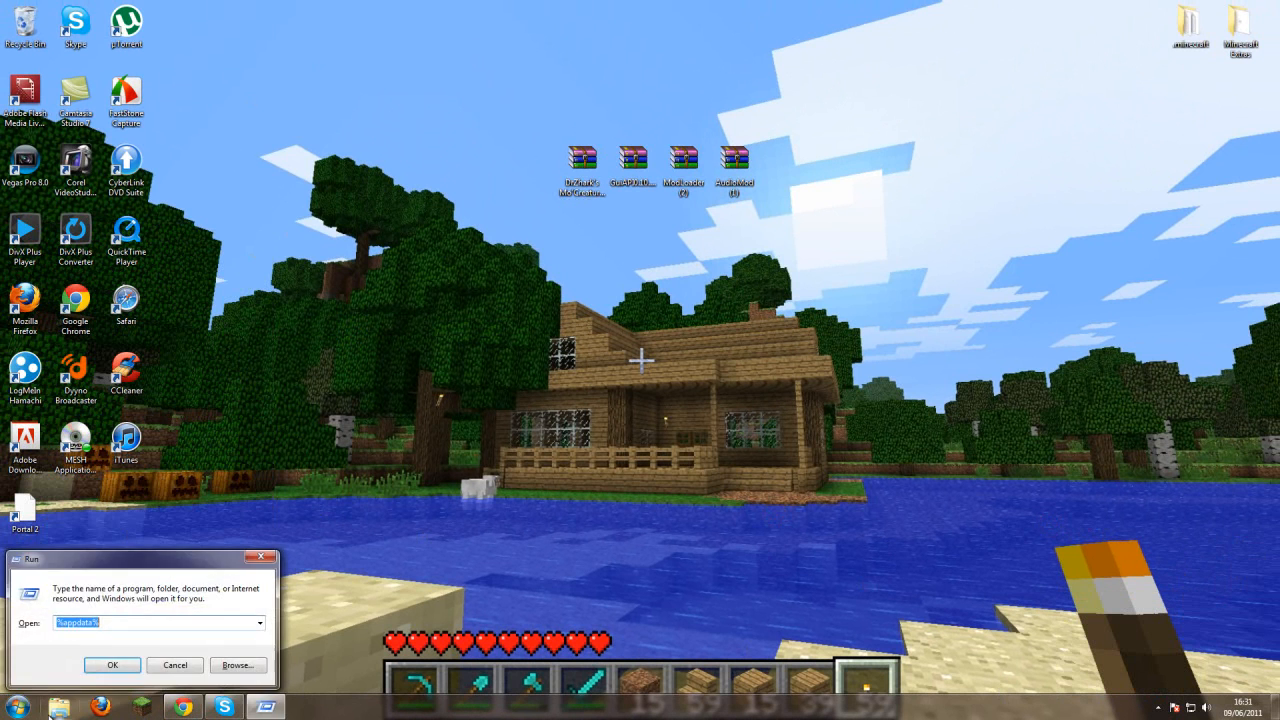
pyautogui.click(112, 664)
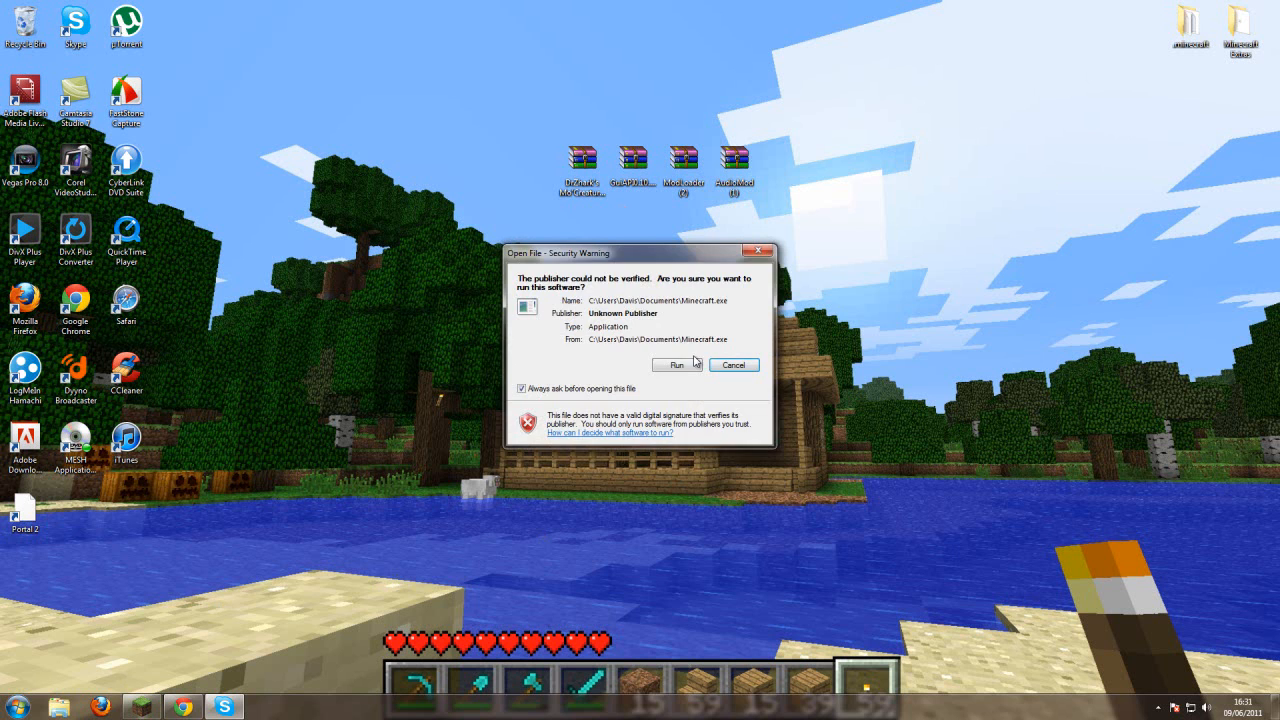
# - Run Minecraft.exe and check the launcher Options without forcing an update
pyautogui.click(675, 364)
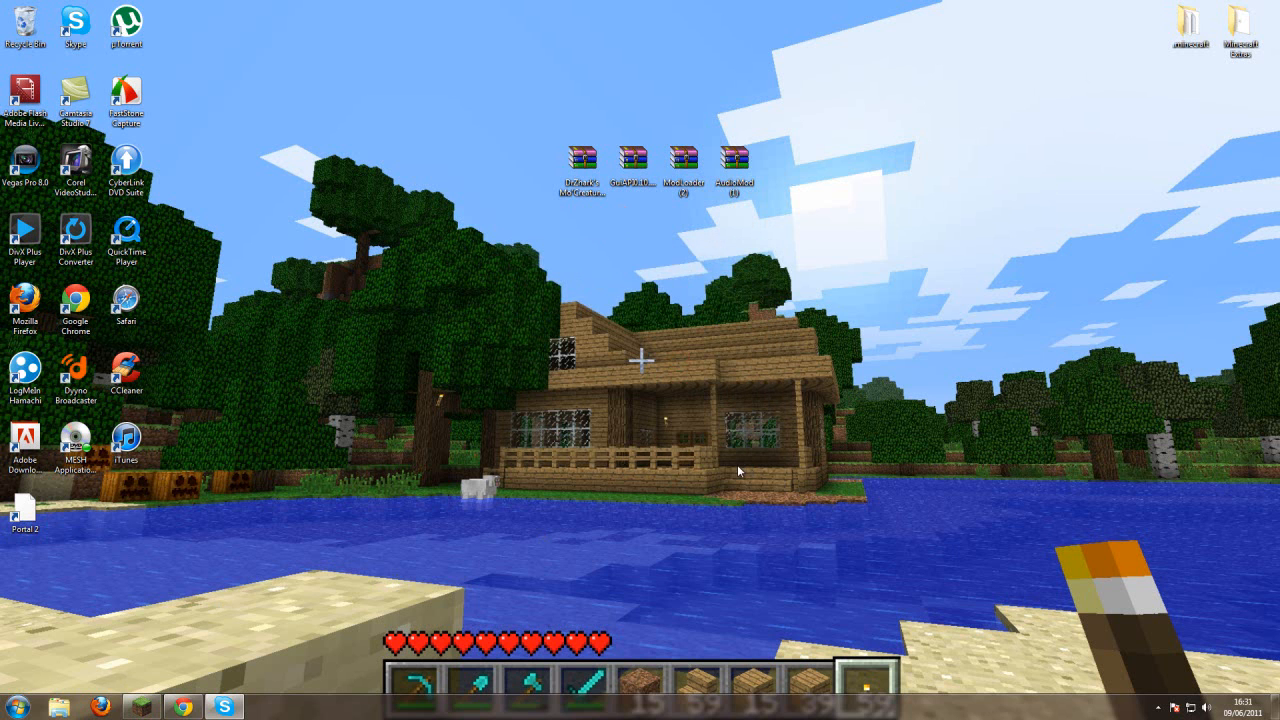
pyautogui.click(263, 705)
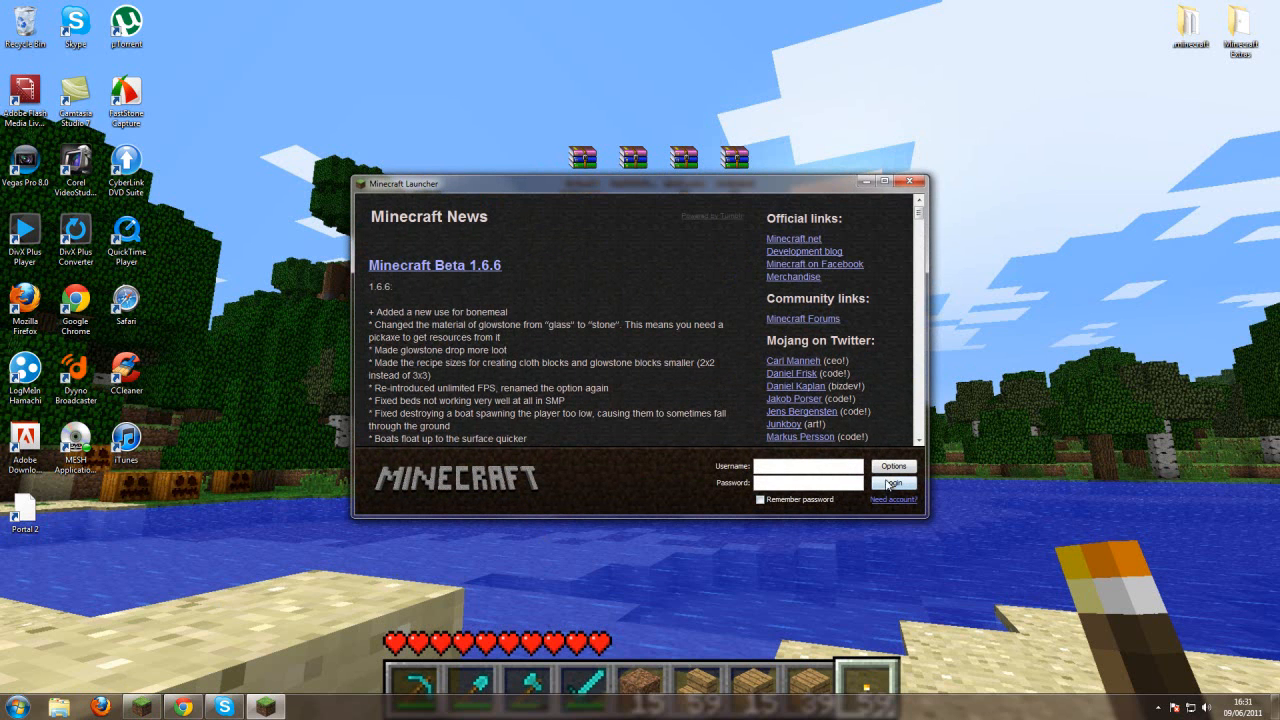
pyautogui.click(893, 466)
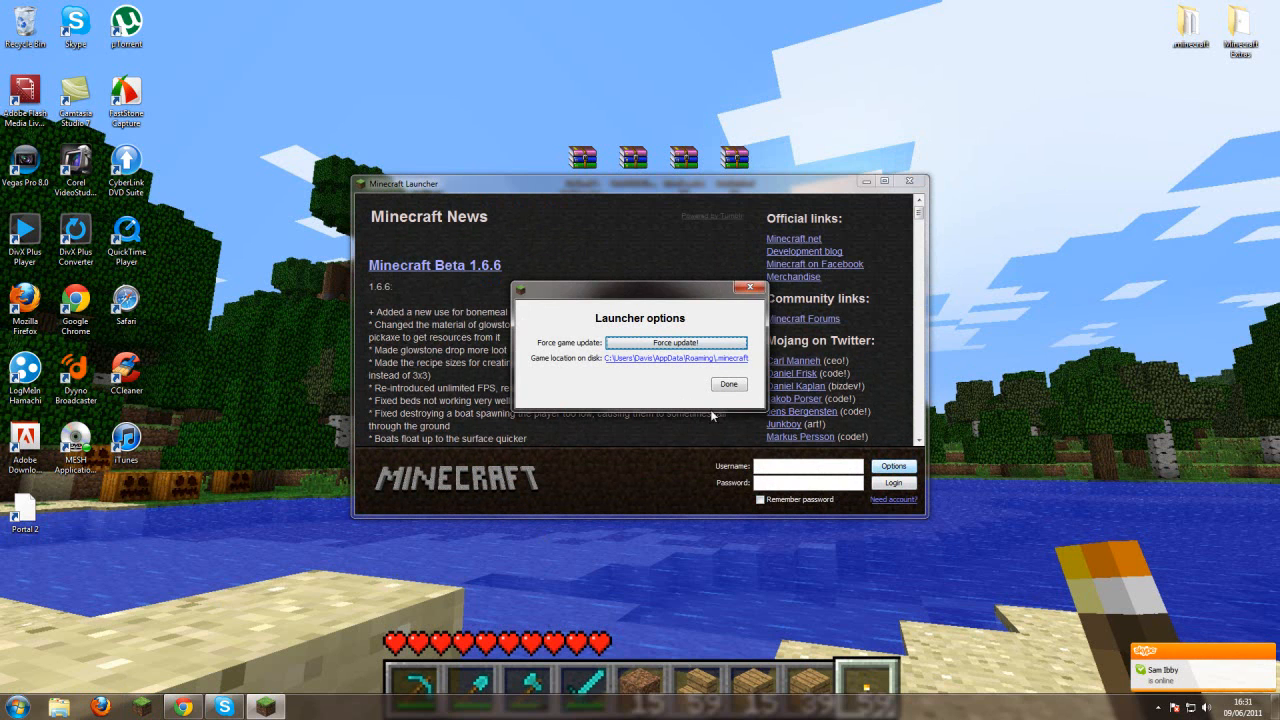
pyautogui.click(729, 384)
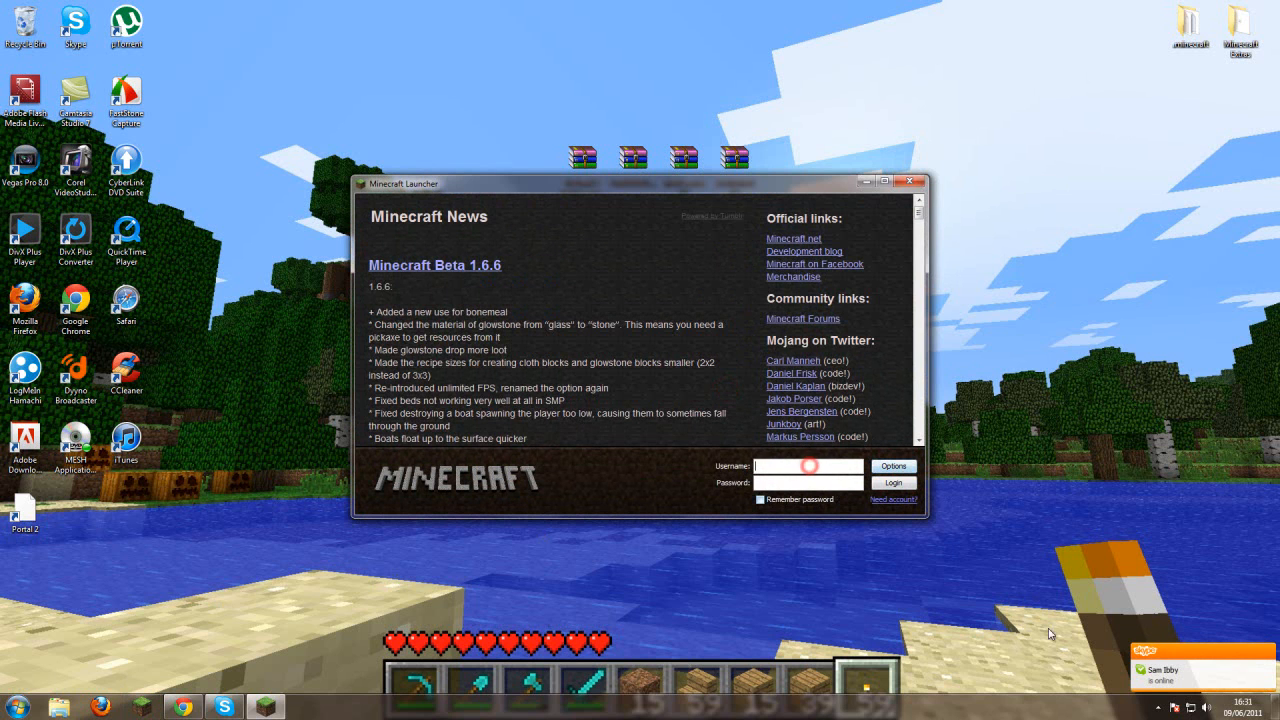
# - Sign in as TomLawler with the password and launch the game
pyautogui.rightClick(224, 706)
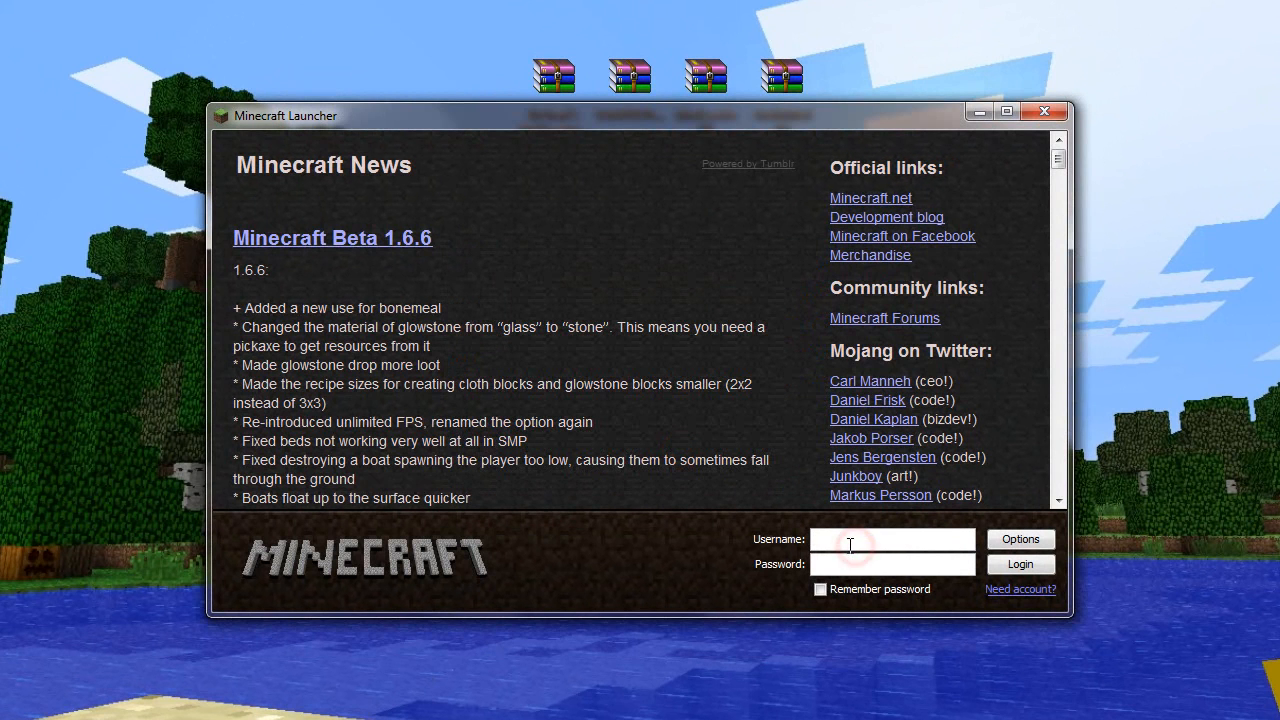
pyautogui.write('TomLawler')
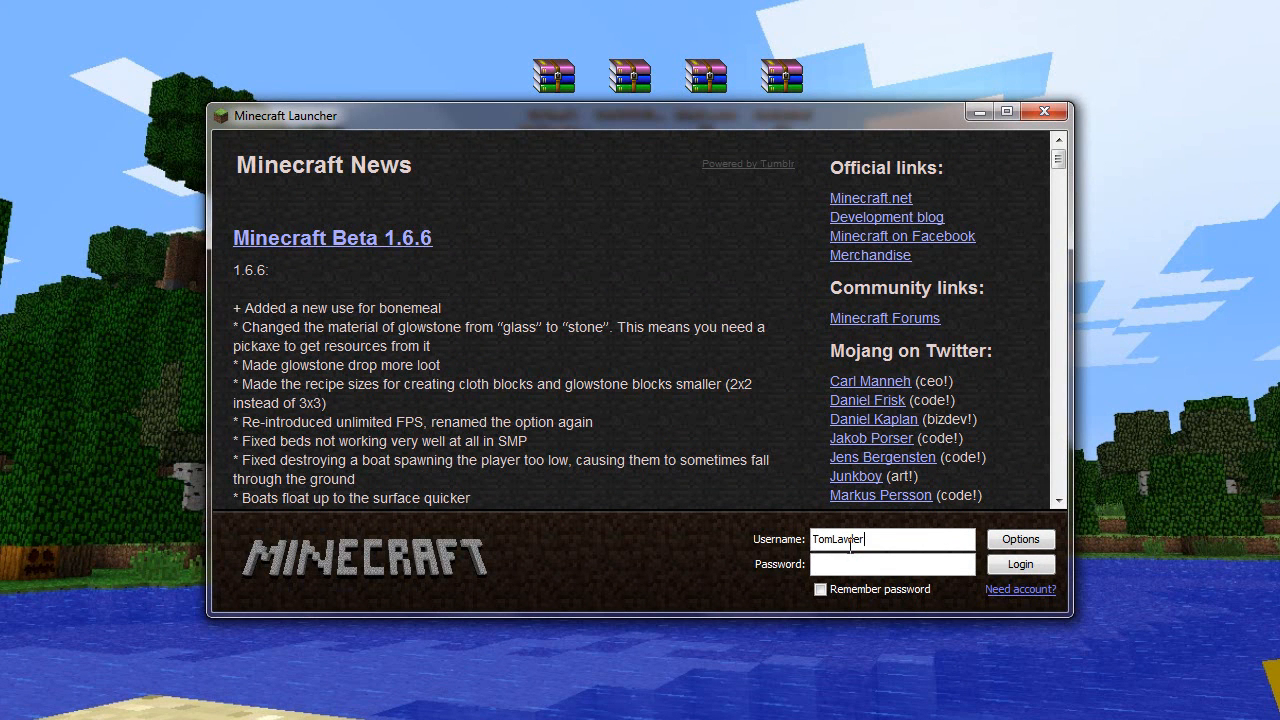
pyautogui.write('••')
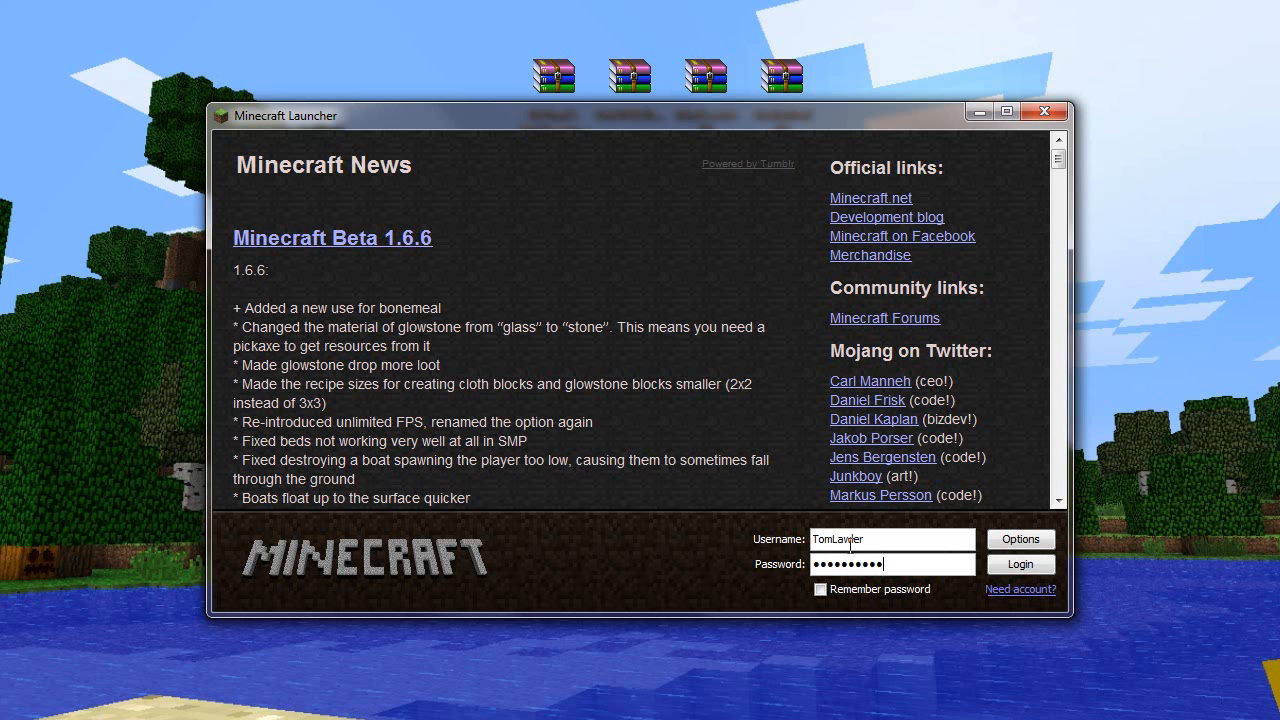
pyautogui.click(1020, 564)
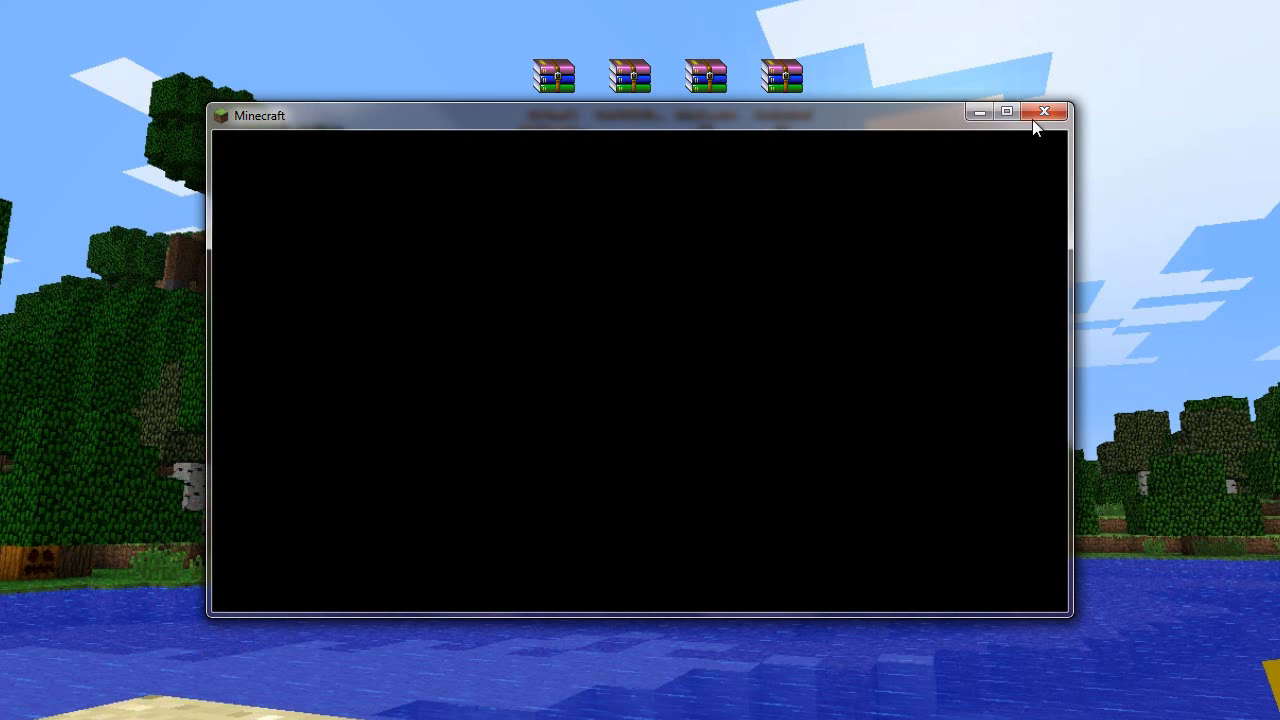
# - Close the game window and open .minecraft\bin\minecraft.jar as a WinRAR archive
pyautogui.click(1045, 111)
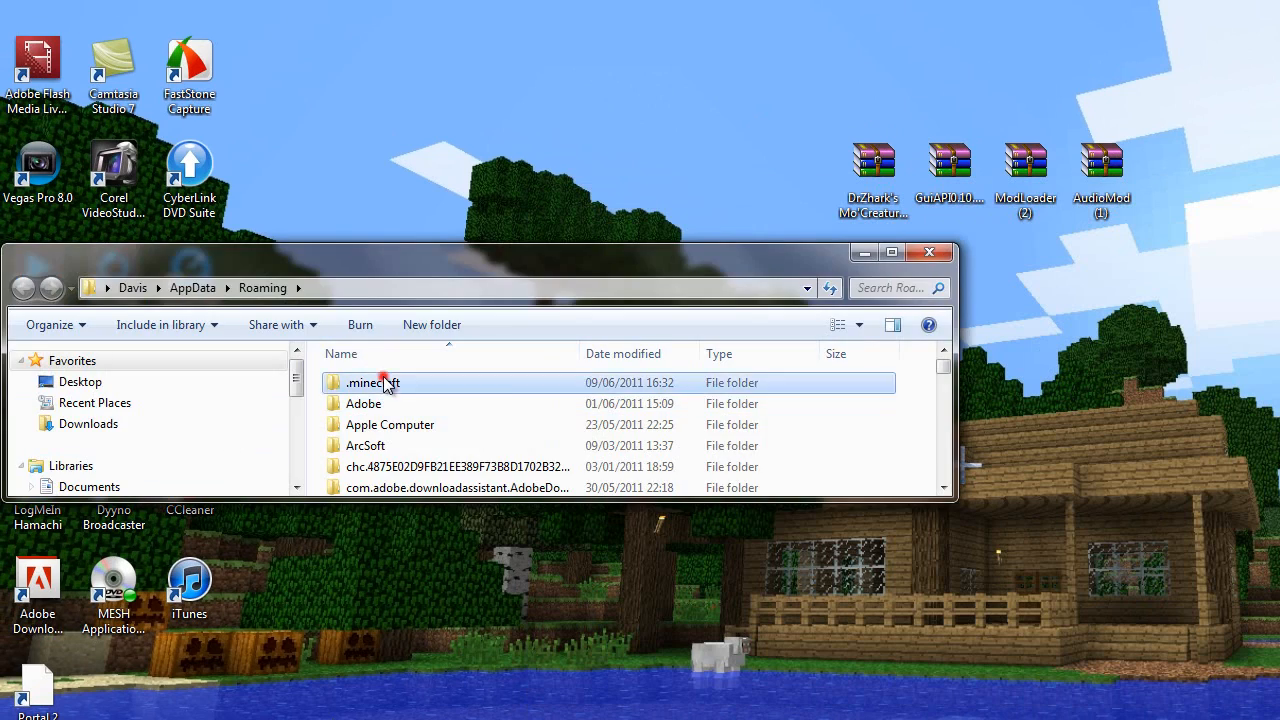
pyautogui.doubleClick(372, 382)
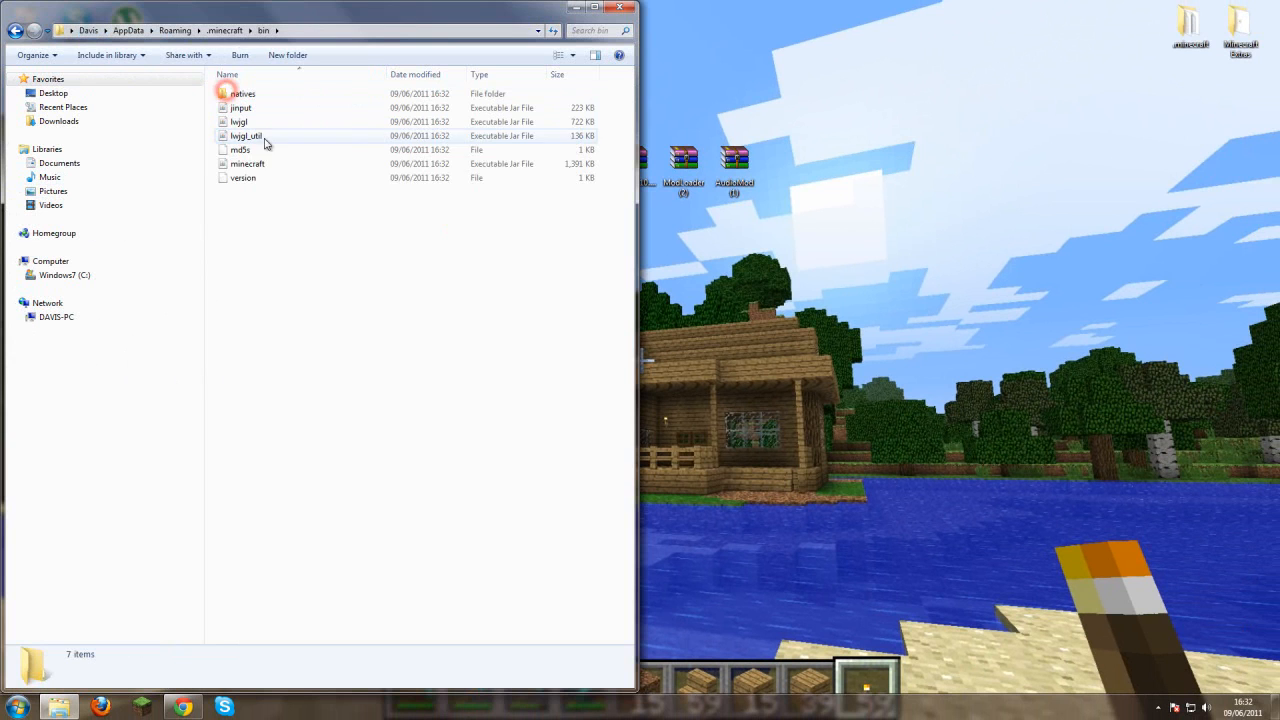
pyautogui.rightClick(248, 163)
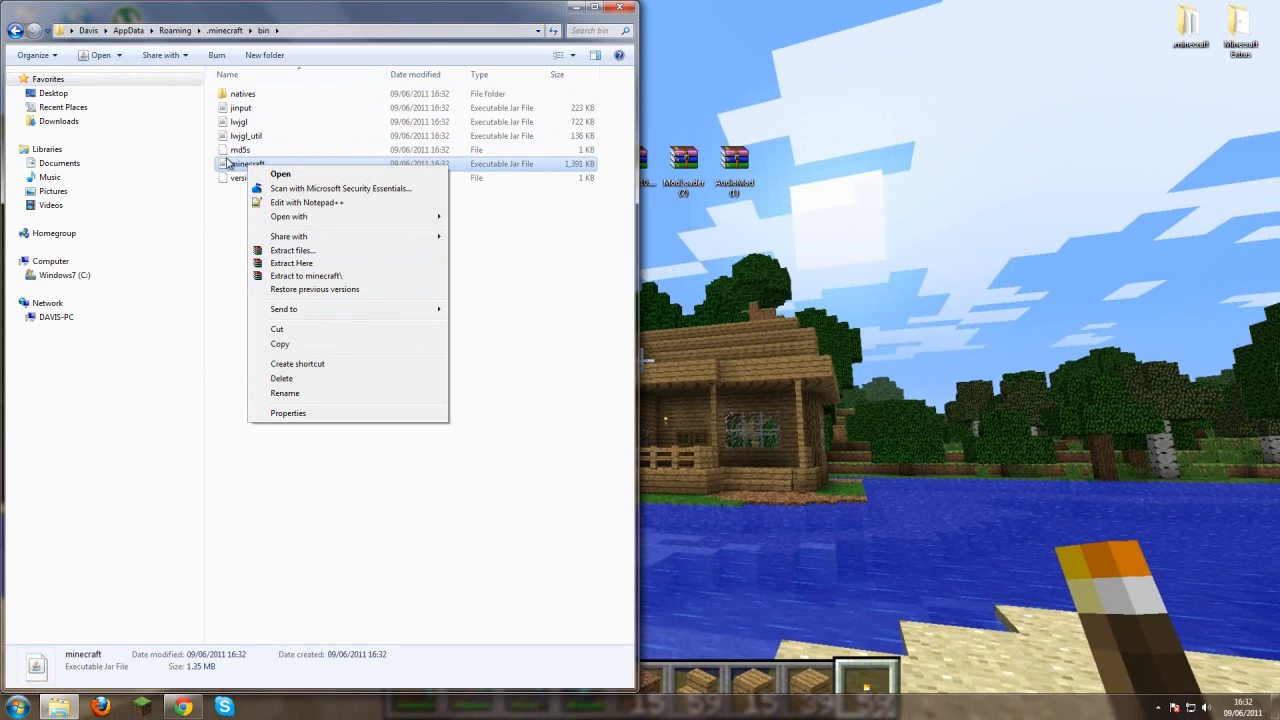
pyautogui.moveTo(240, 360)
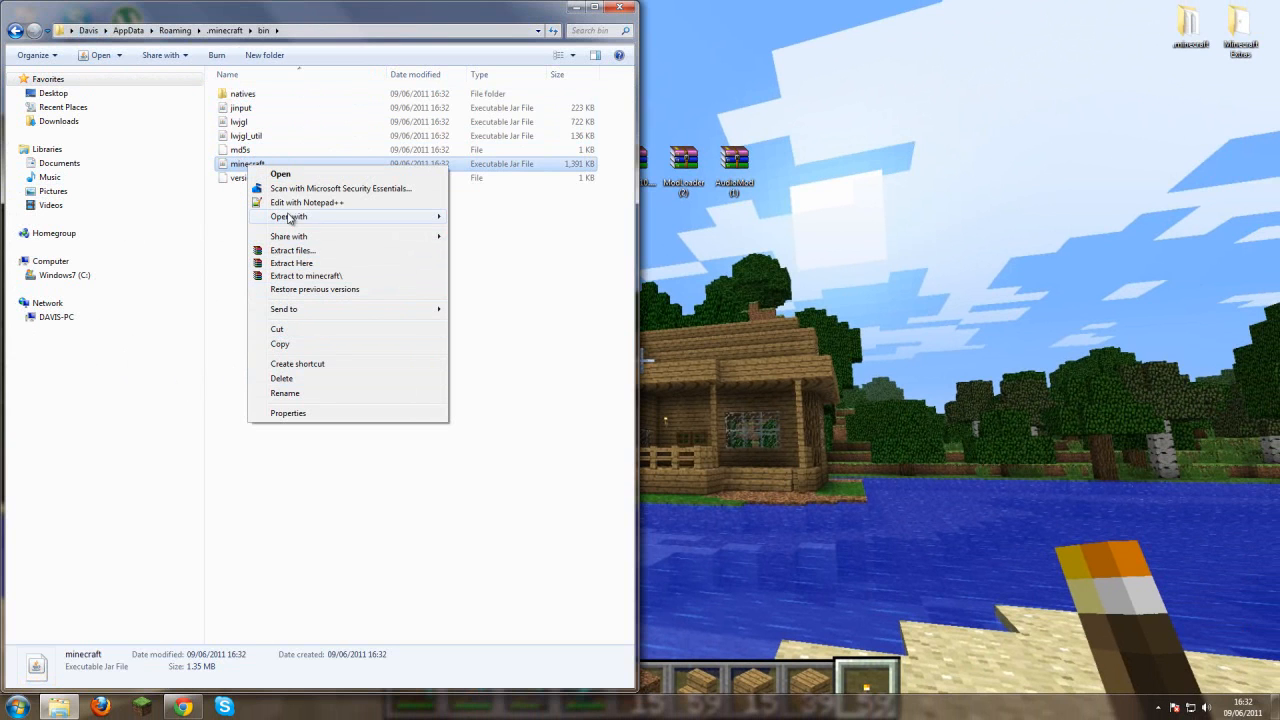
pyautogui.moveTo(288, 216)
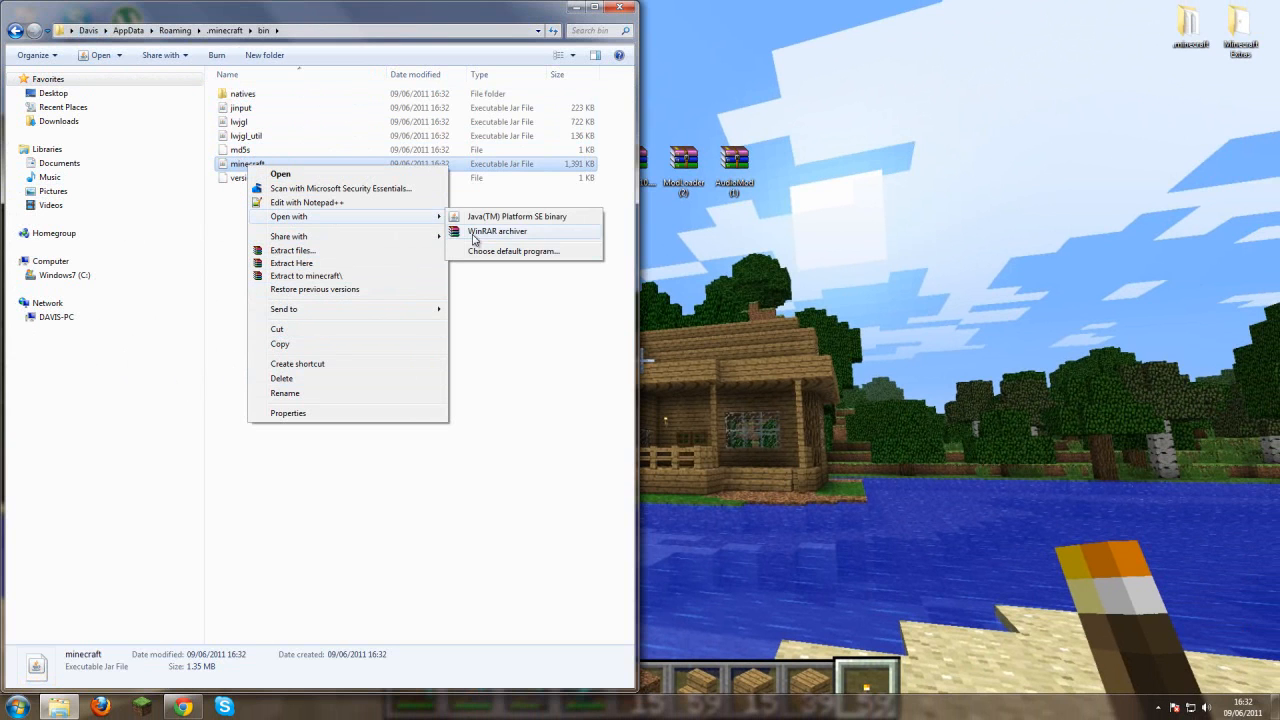
pyautogui.click(497, 231)
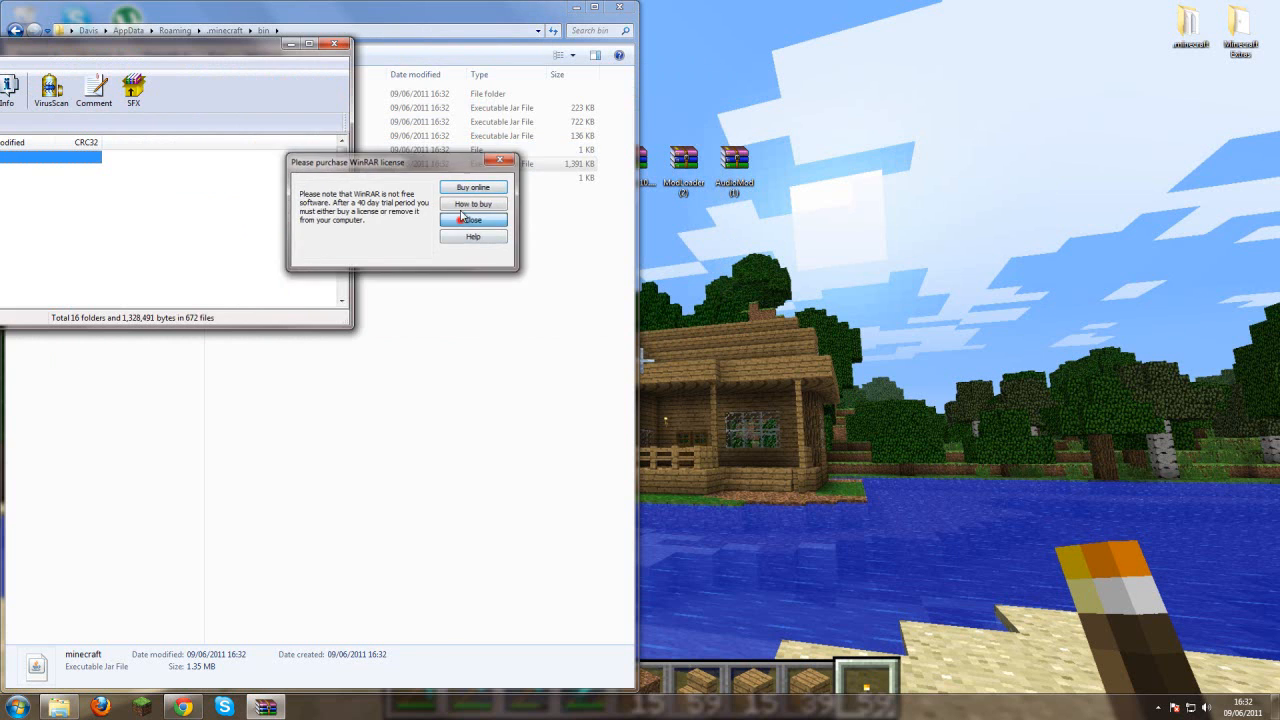
# - Add ModLoader's class files from its zip into minecraft.jar and close the ModLoader archive
pyautogui.click(472, 219)
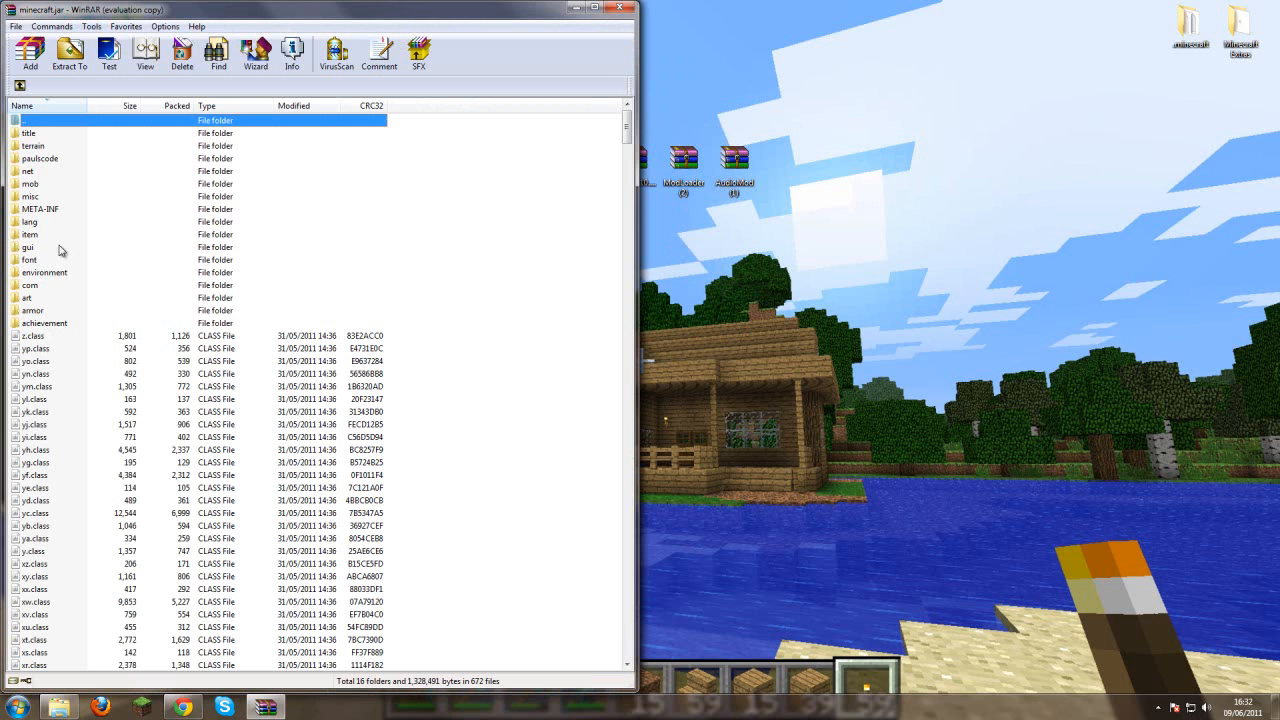
pyautogui.click(40, 208)
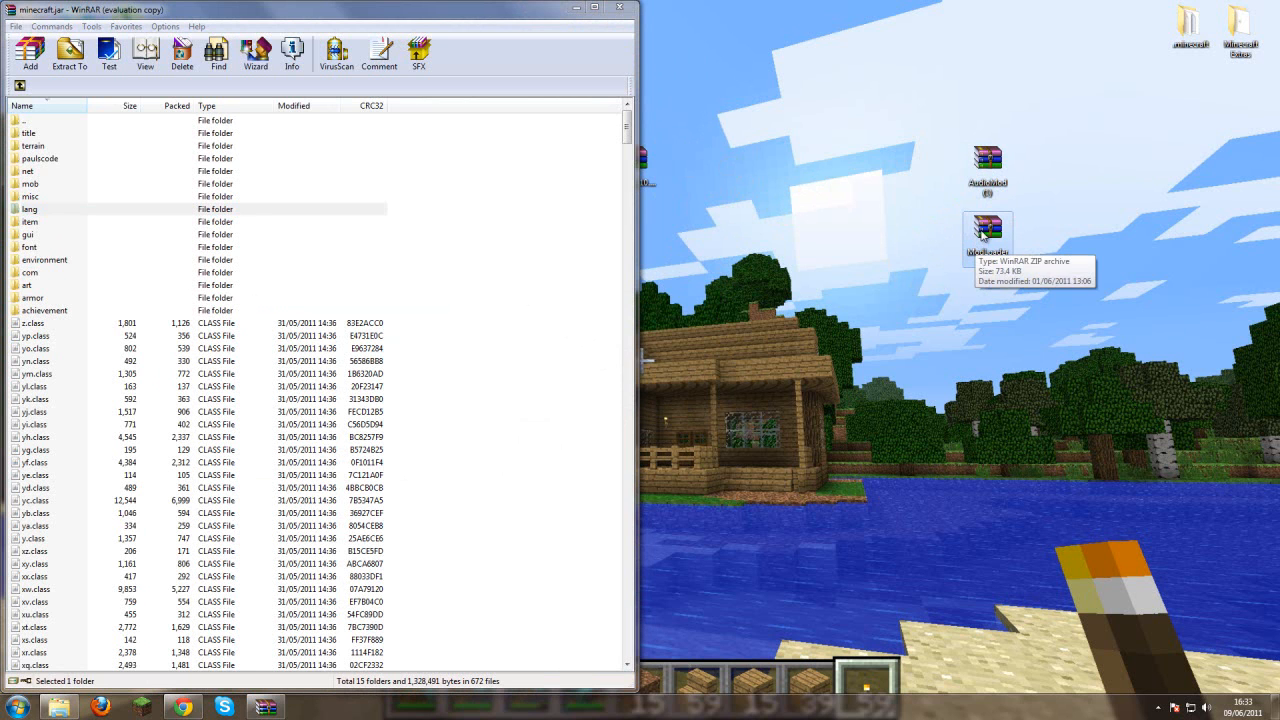
pyautogui.doubleClick(987, 237)
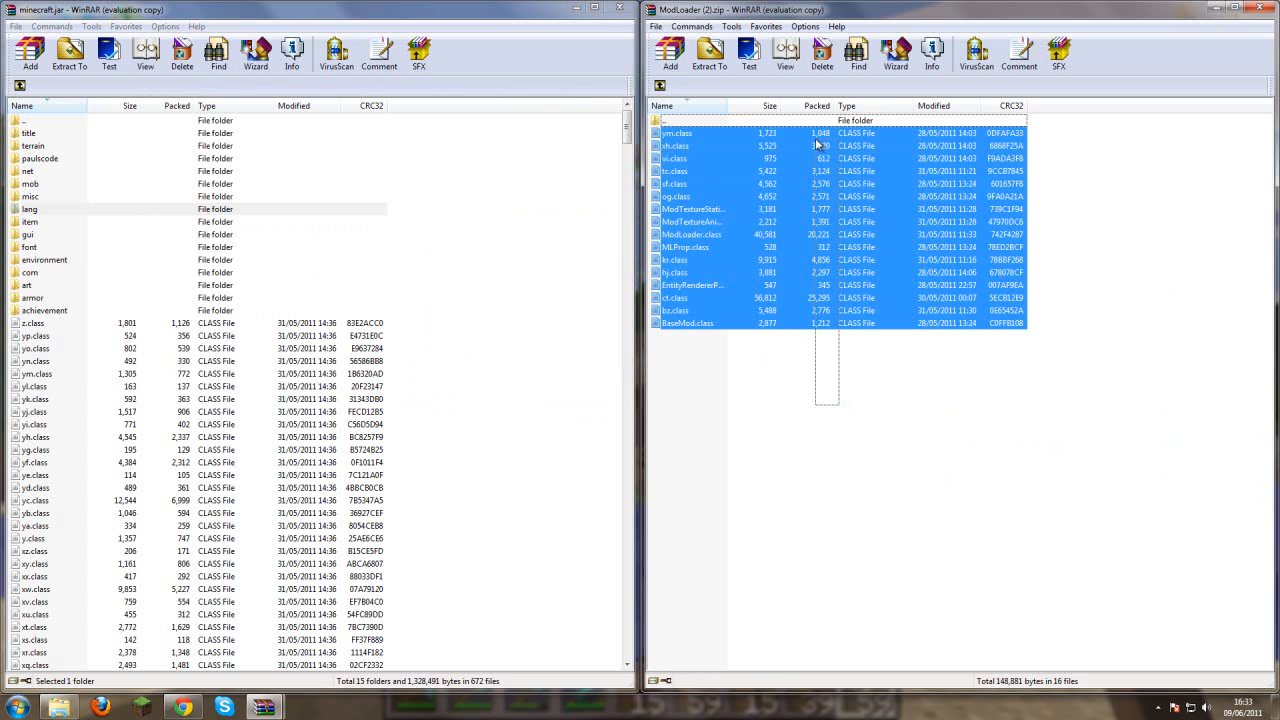
pyautogui.click(31, 52)
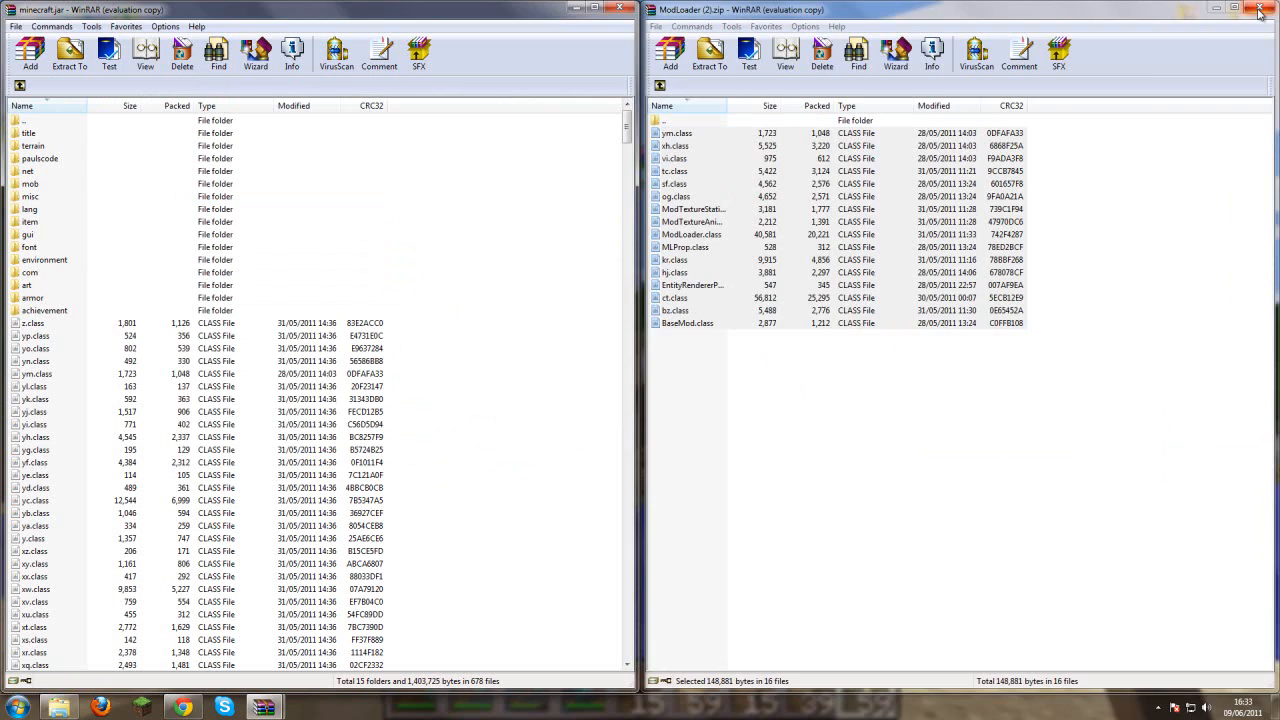
pyautogui.click(1258, 9)
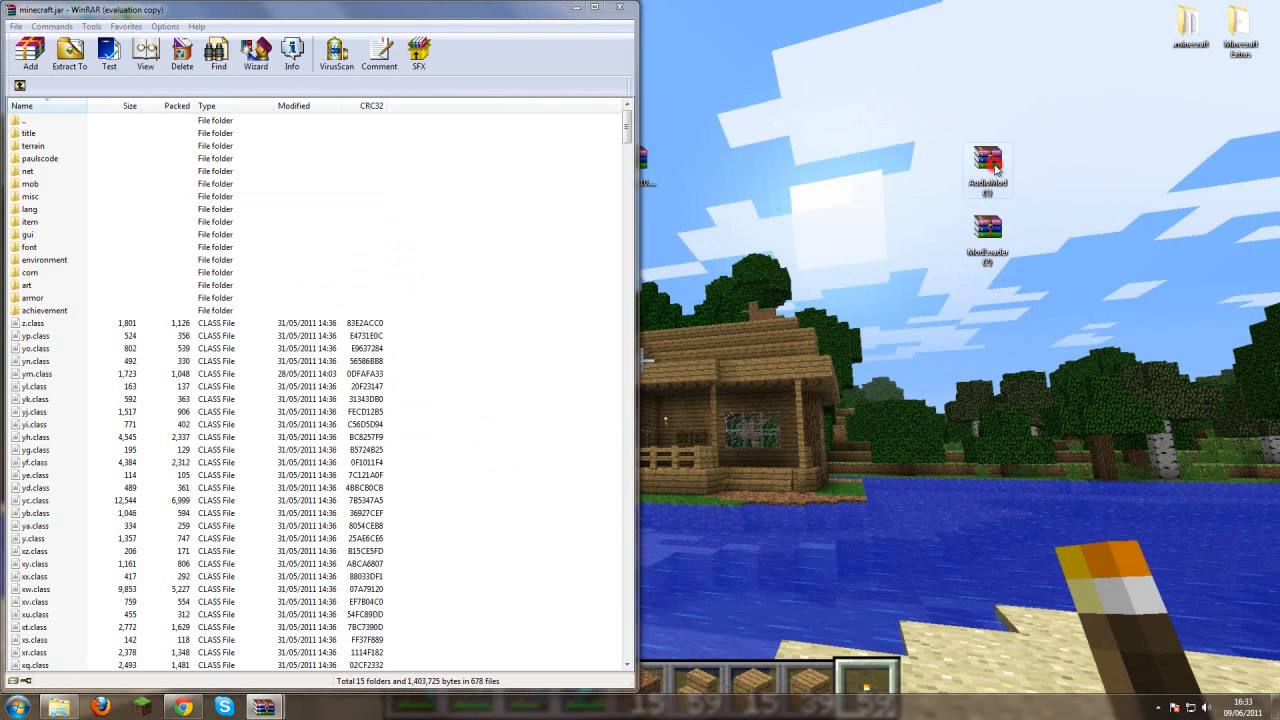
# - Add AudioMod's paulscode, ibxm and yf.class entries into minecraft.jar
pyautogui.doubleClick(987, 168)
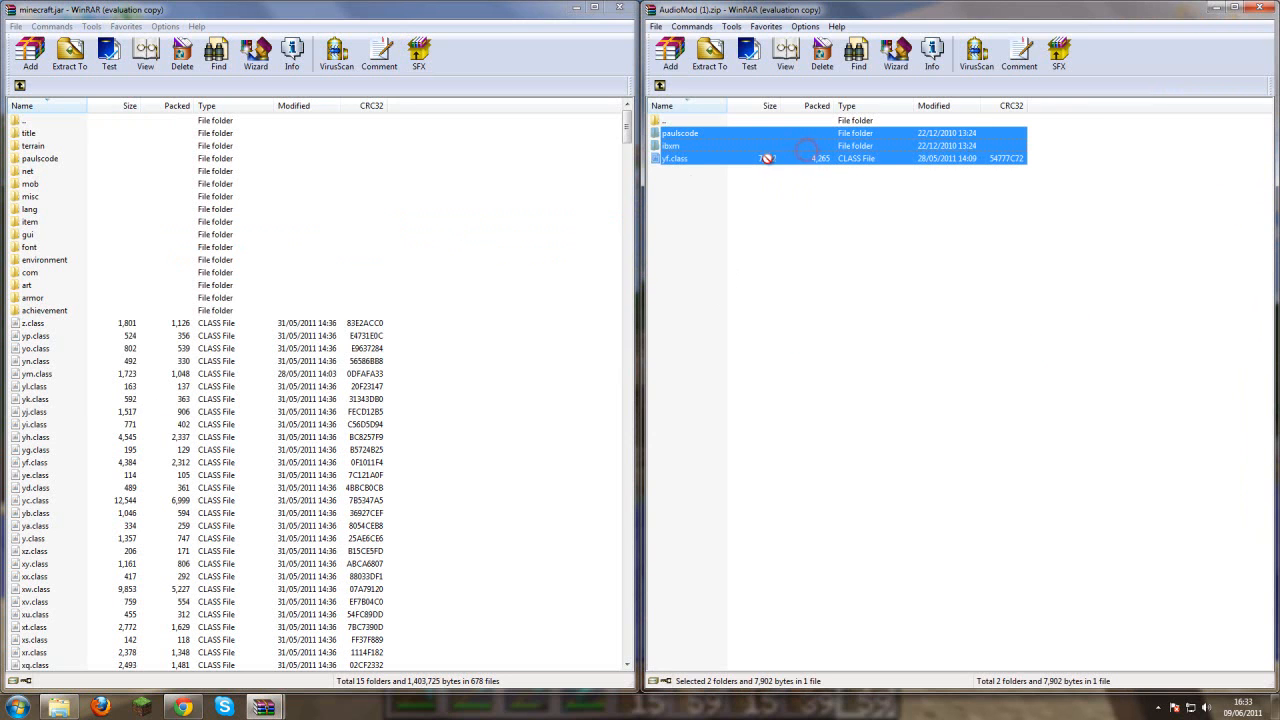
pyautogui.click(30, 53)
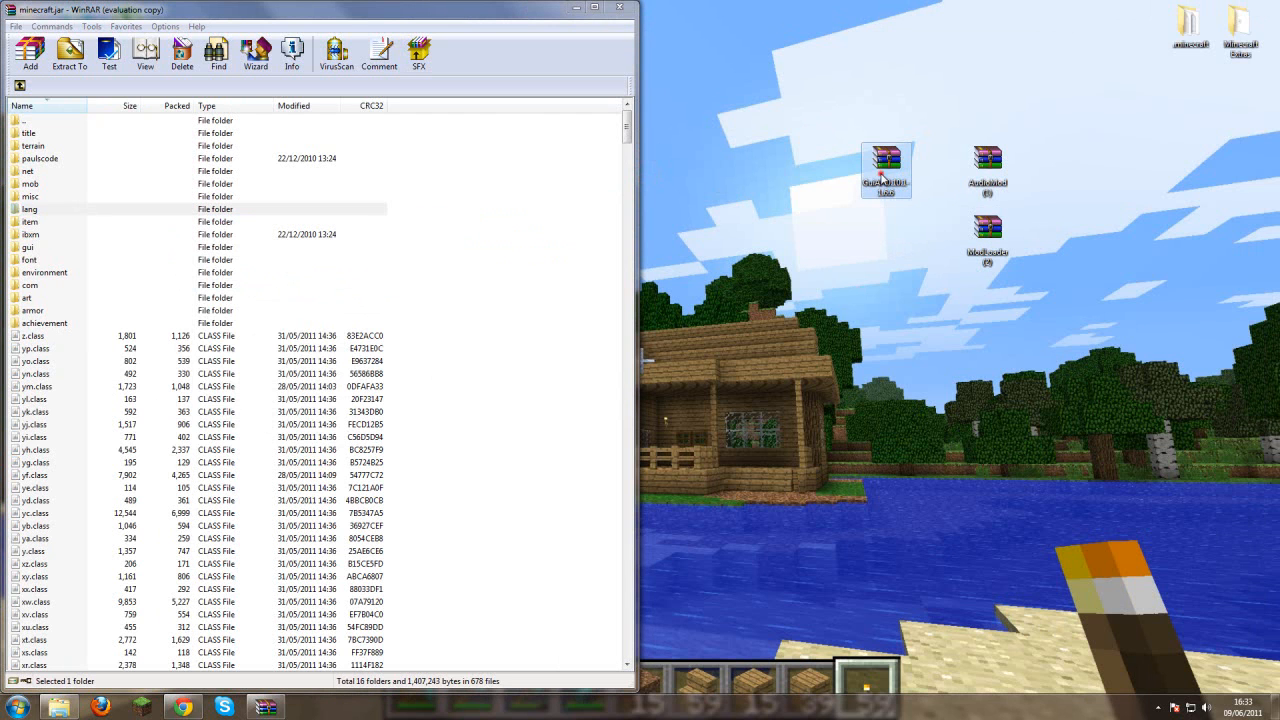
pyautogui.moveTo(586, 106)
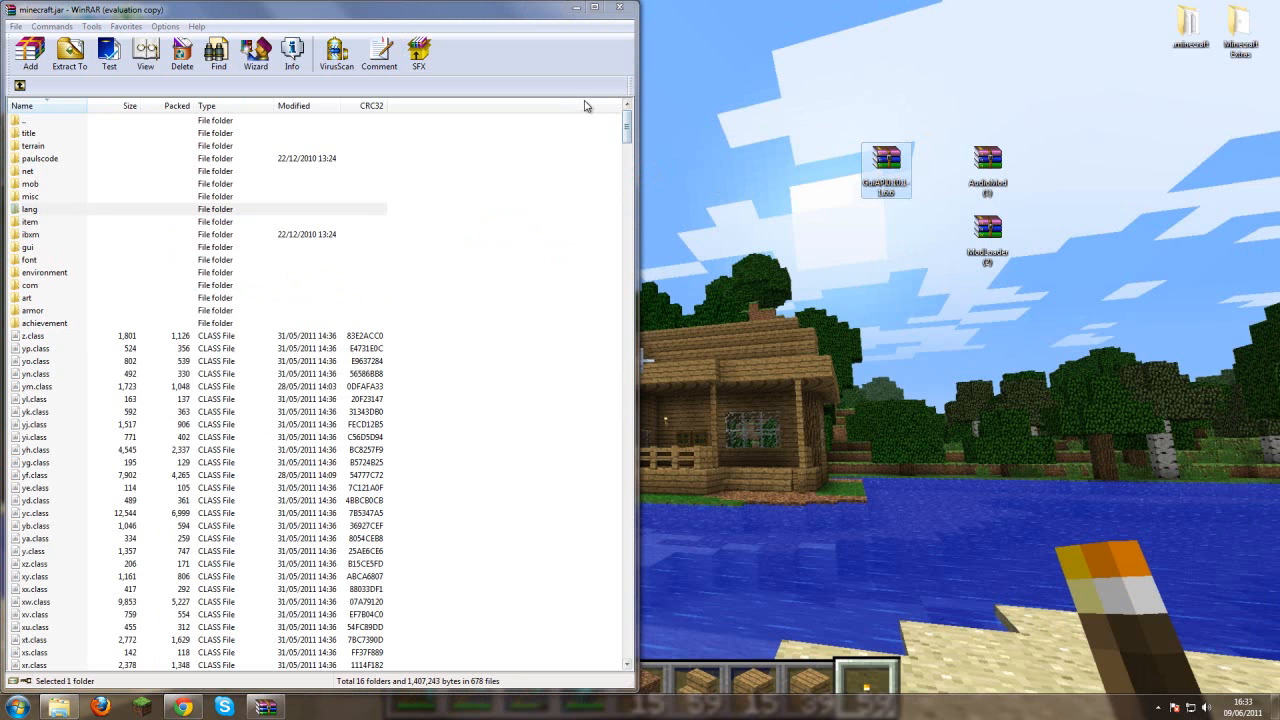
# - Open the GuiAPI zip past the licence nag and select all of its files
pyautogui.doubleClick(885, 170)
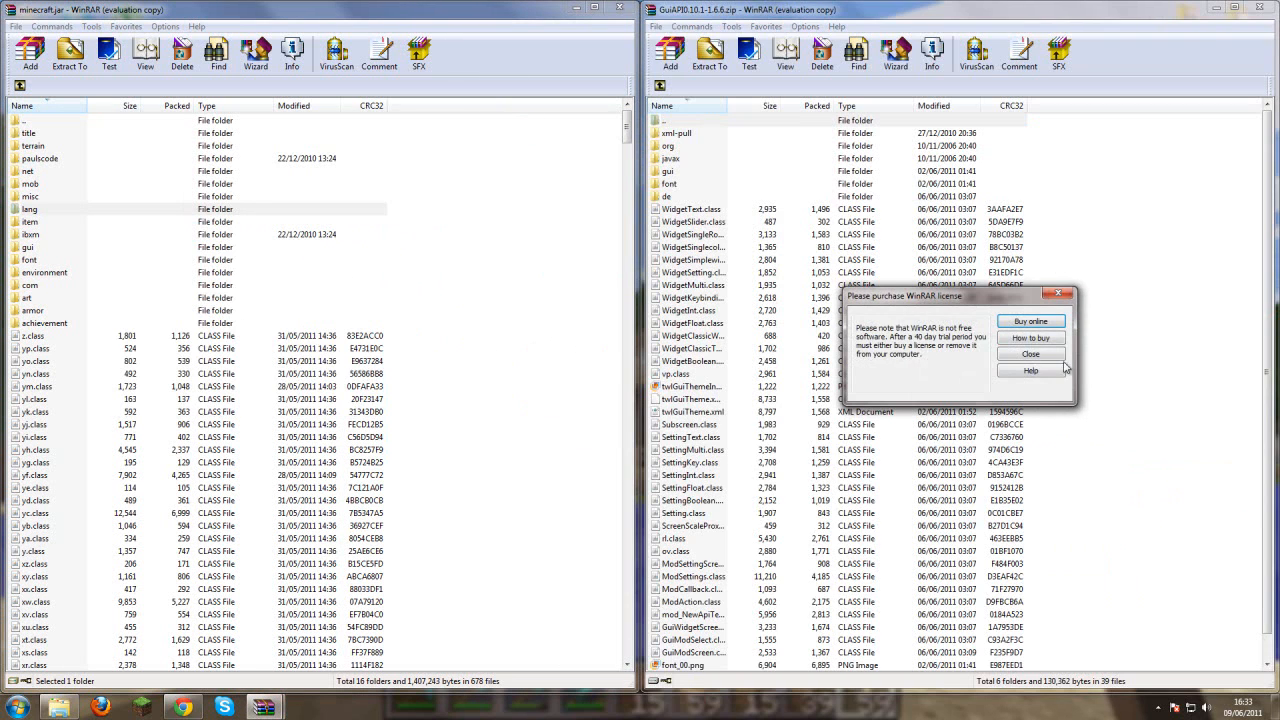
pyautogui.click(1030, 354)
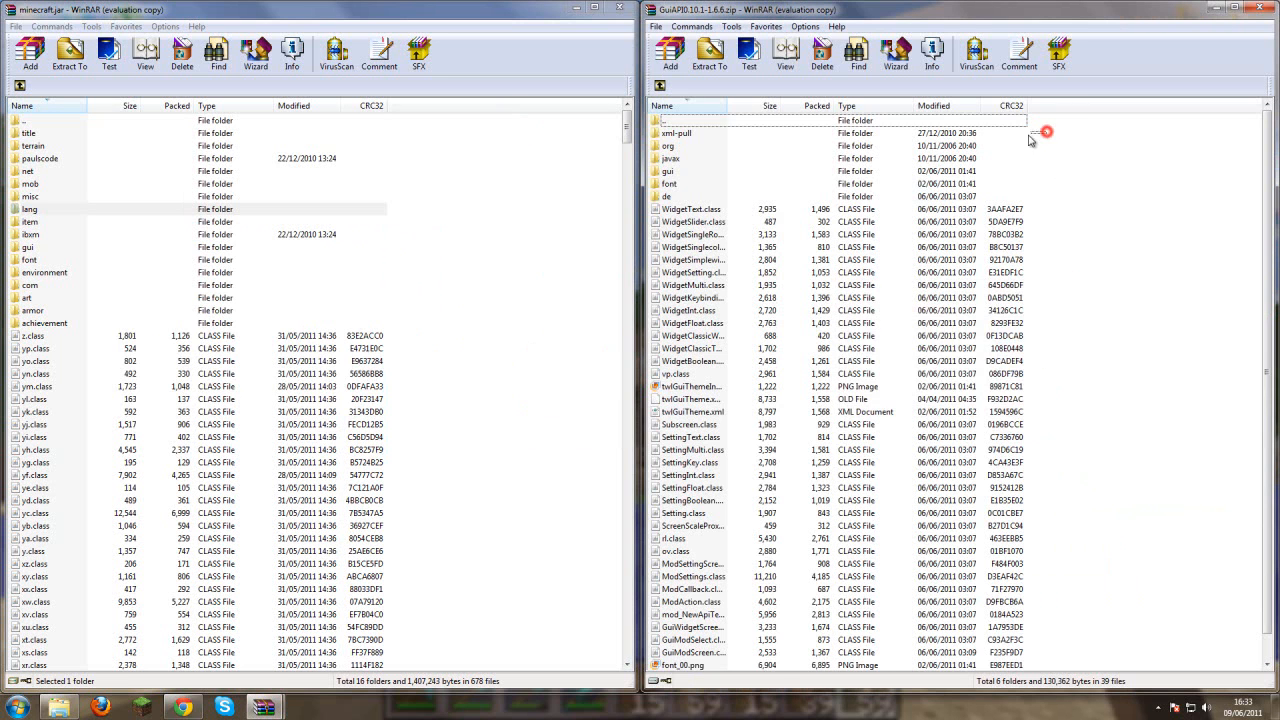
pyautogui.press('ctrl+a')
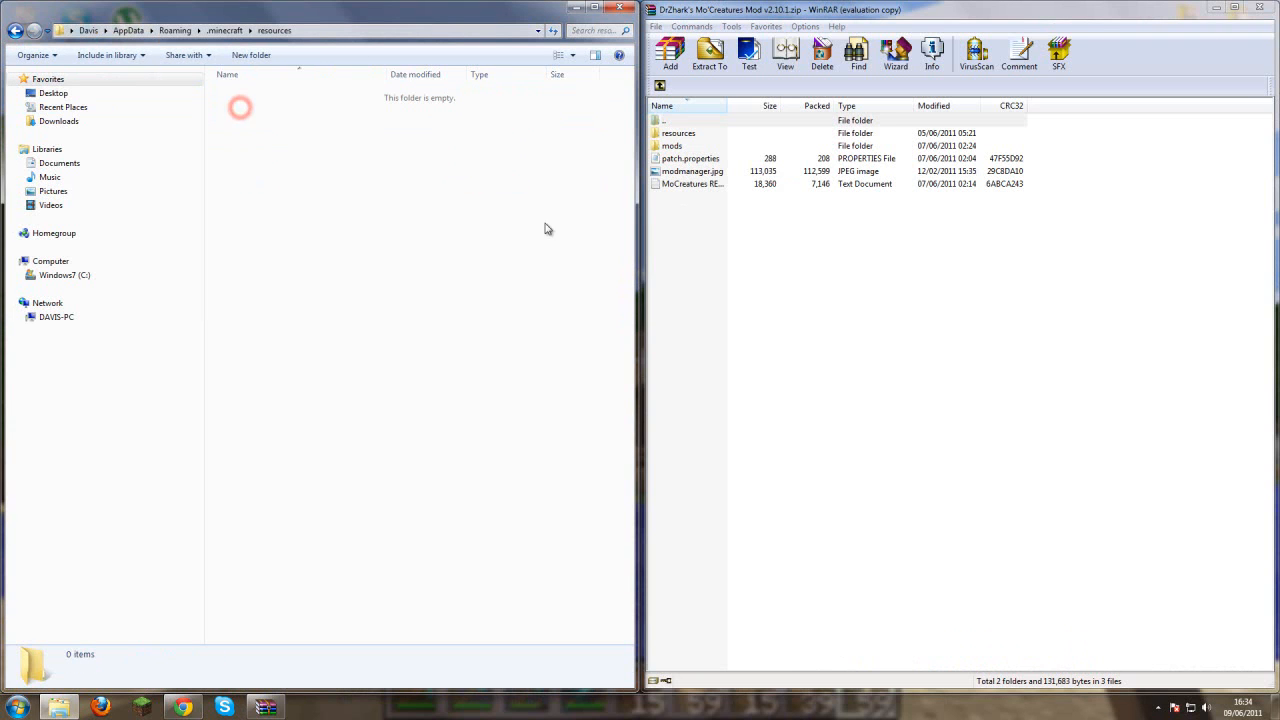
pyautogui.moveTo(687, 140)
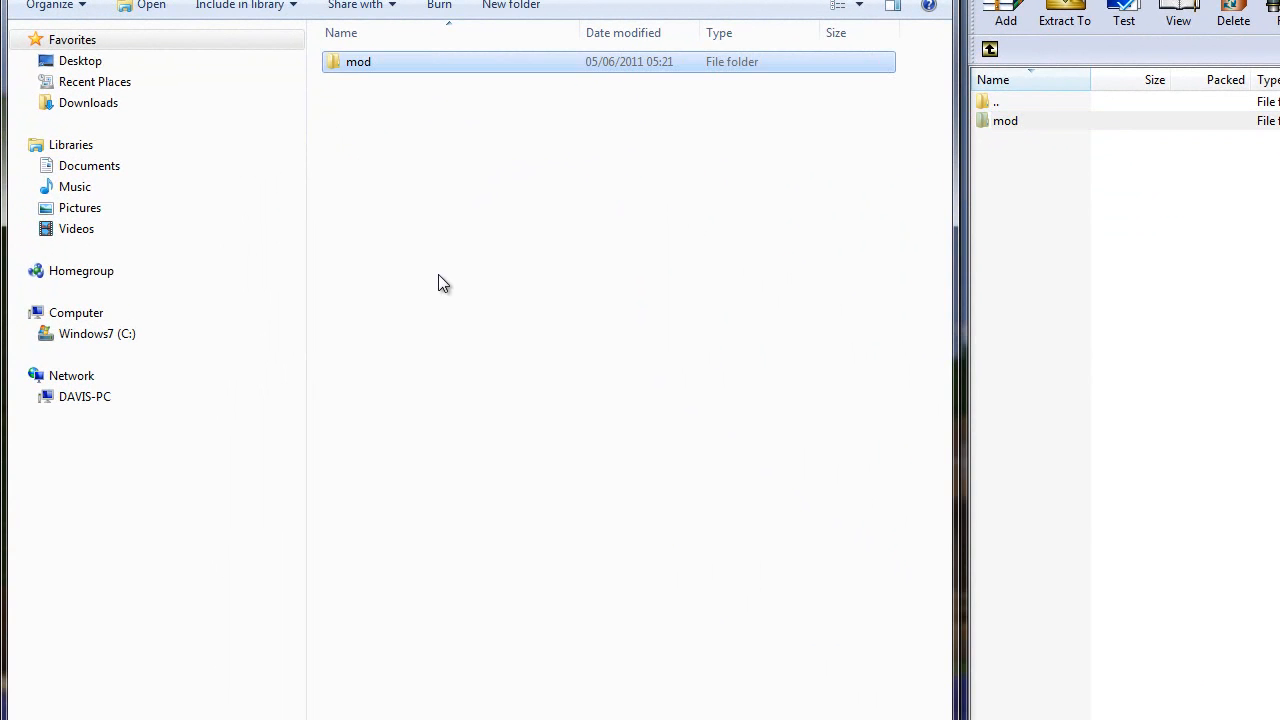
# - Create a new folder named 'mods' inside .minecraft
pyautogui.doubleClick(358, 61)
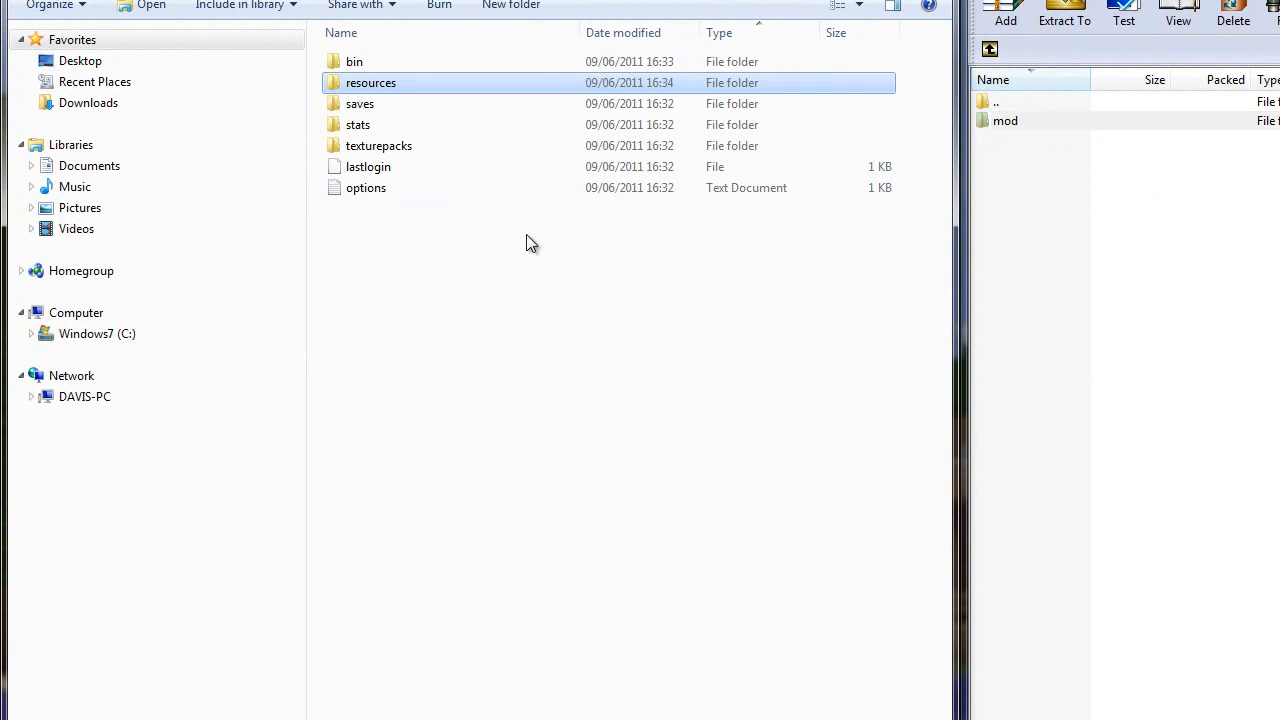
pyautogui.rightClick(428, 304)
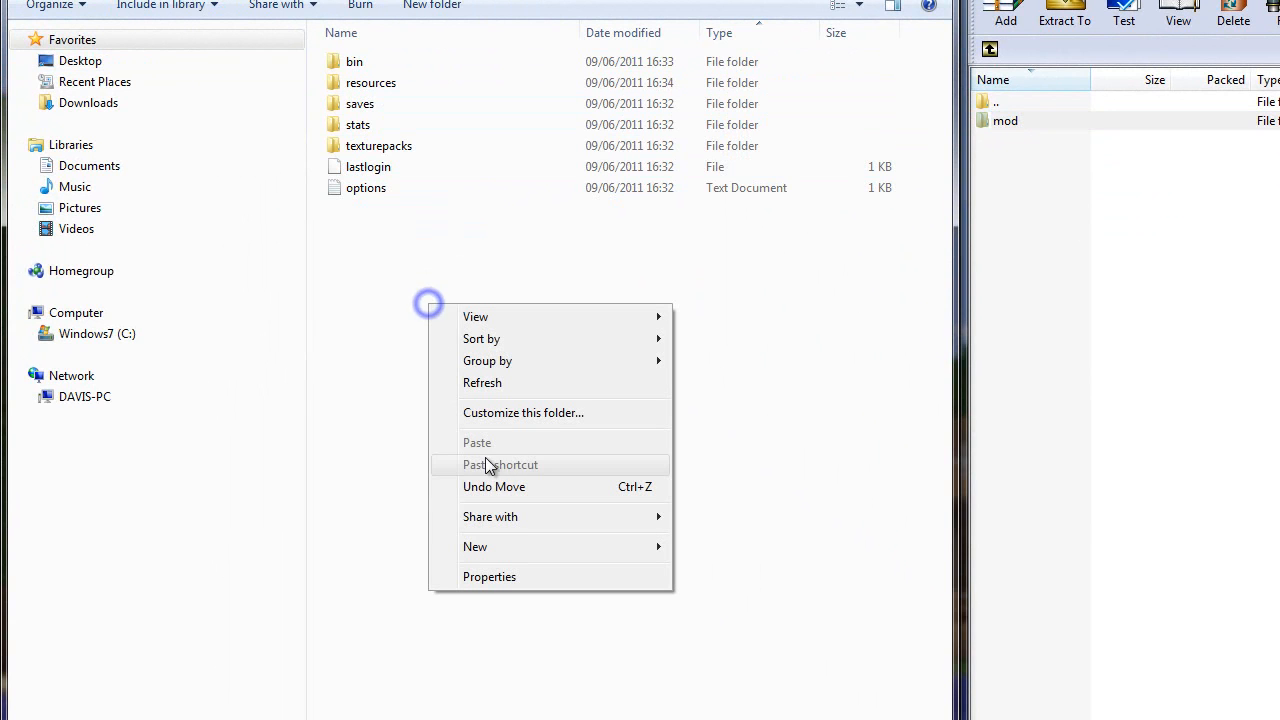
pyautogui.click(476, 546)
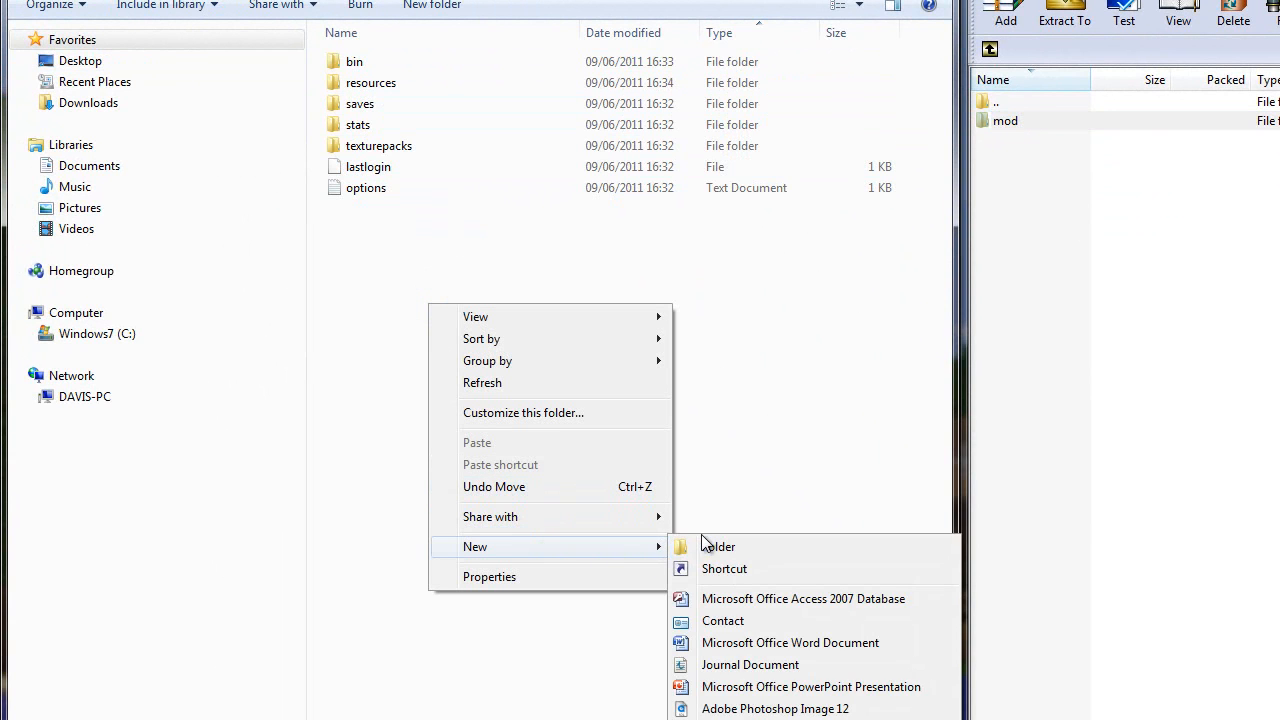
pyautogui.click(718, 546)
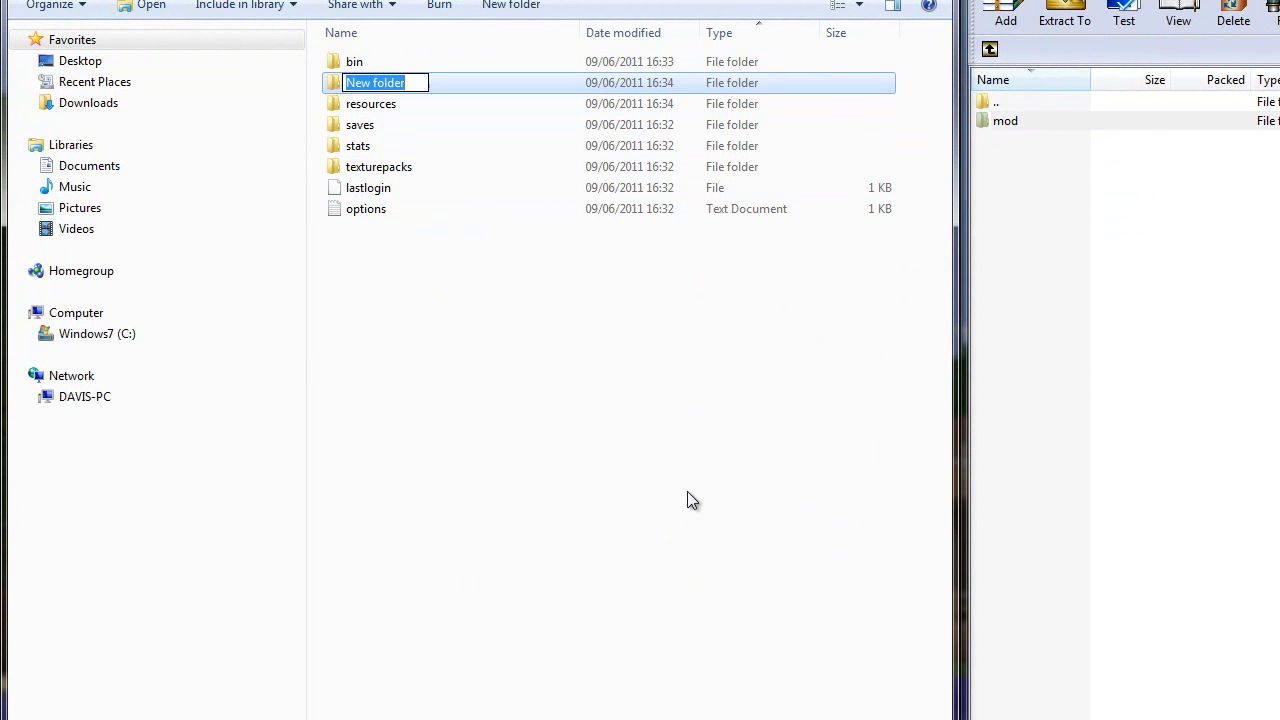
pyautogui.write('mods')
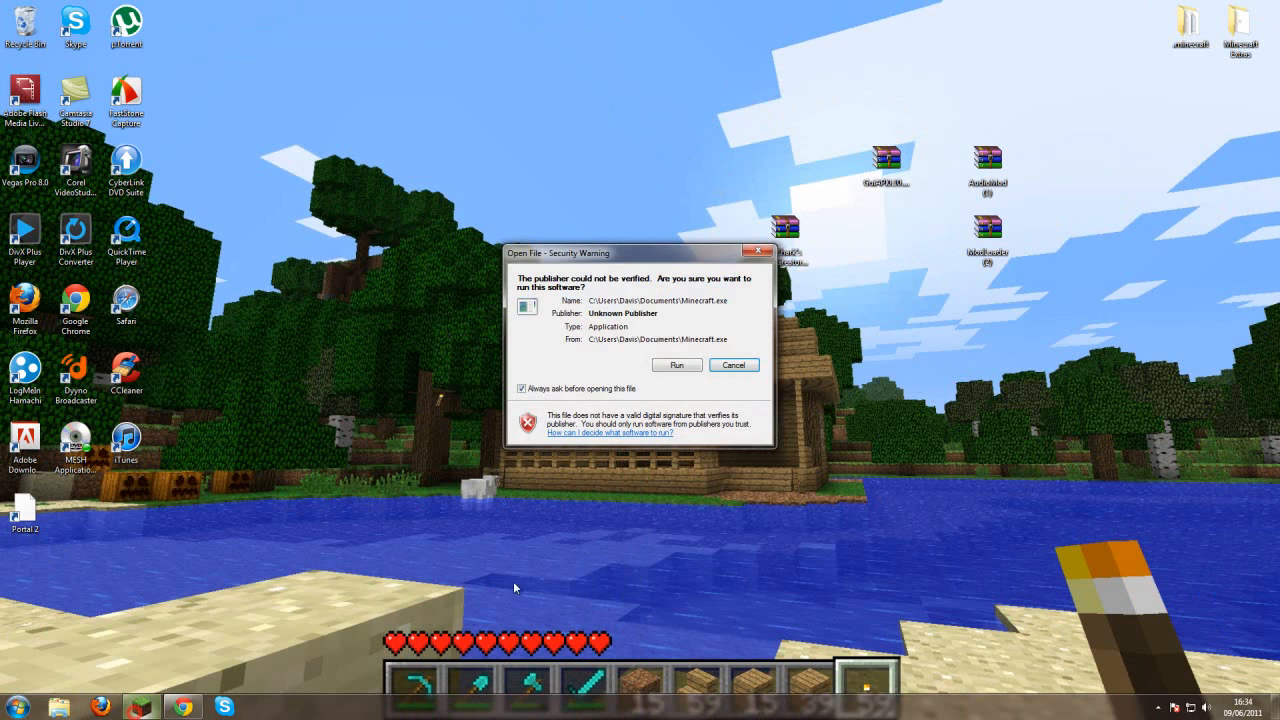
# - Run Minecraft past the security warning and log in with the account password
pyautogui.click(677, 364)
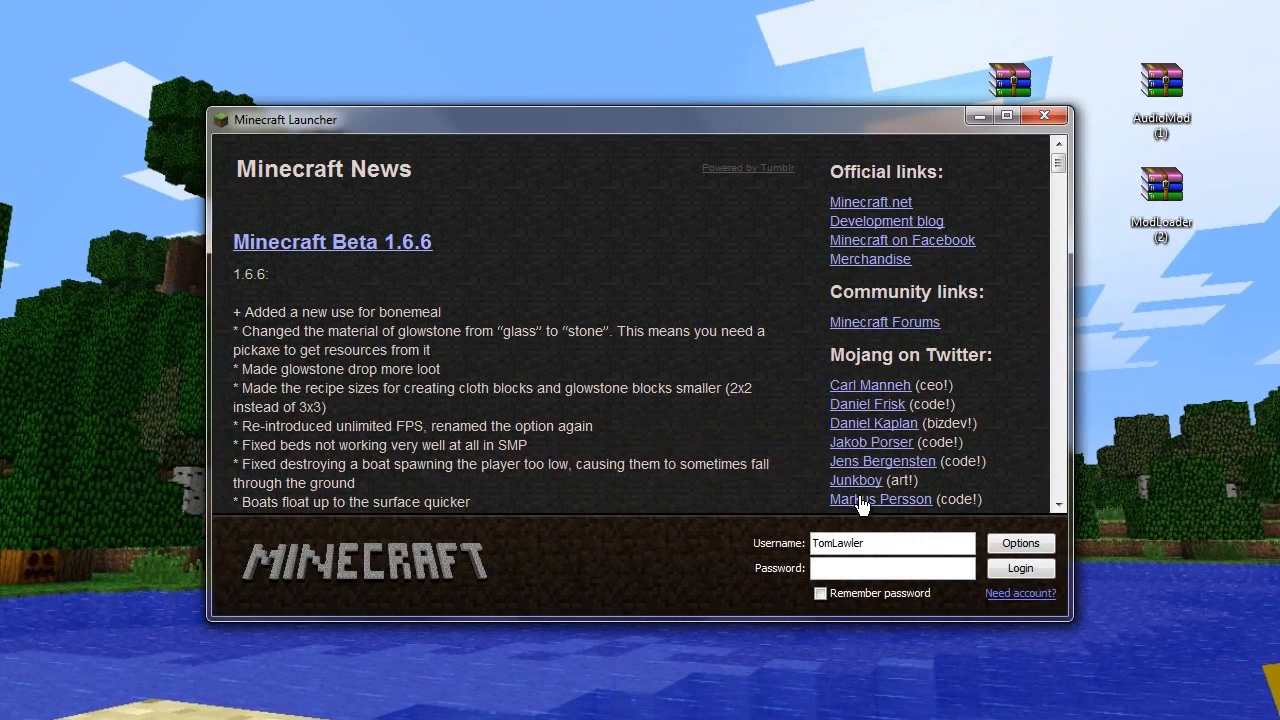
pyautogui.click(890, 568)
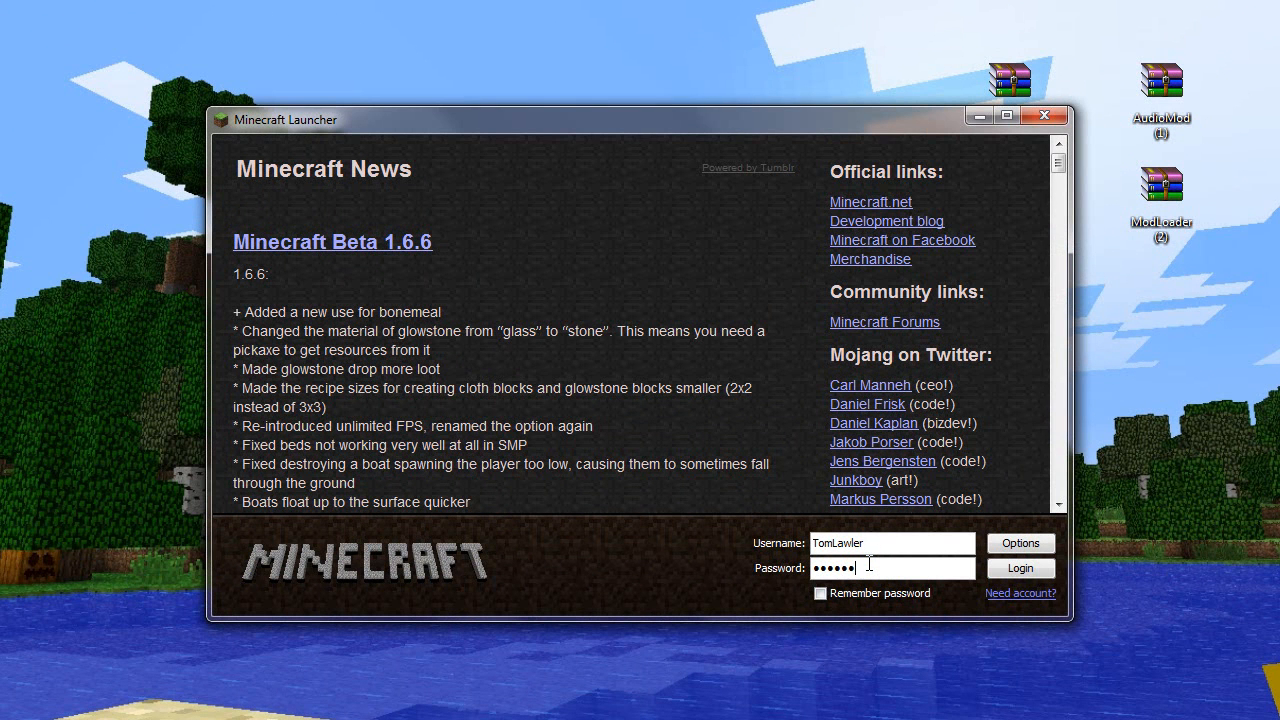
pyautogui.write('••••')
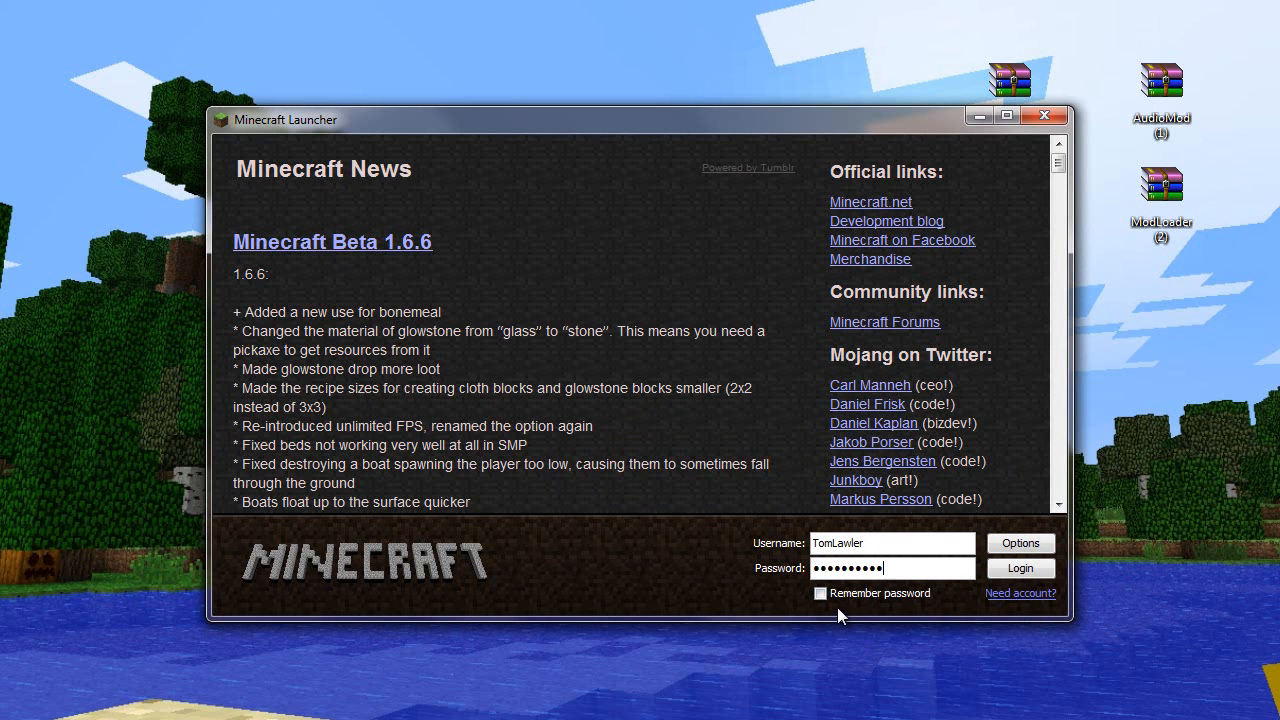
pyautogui.click(1020, 567)
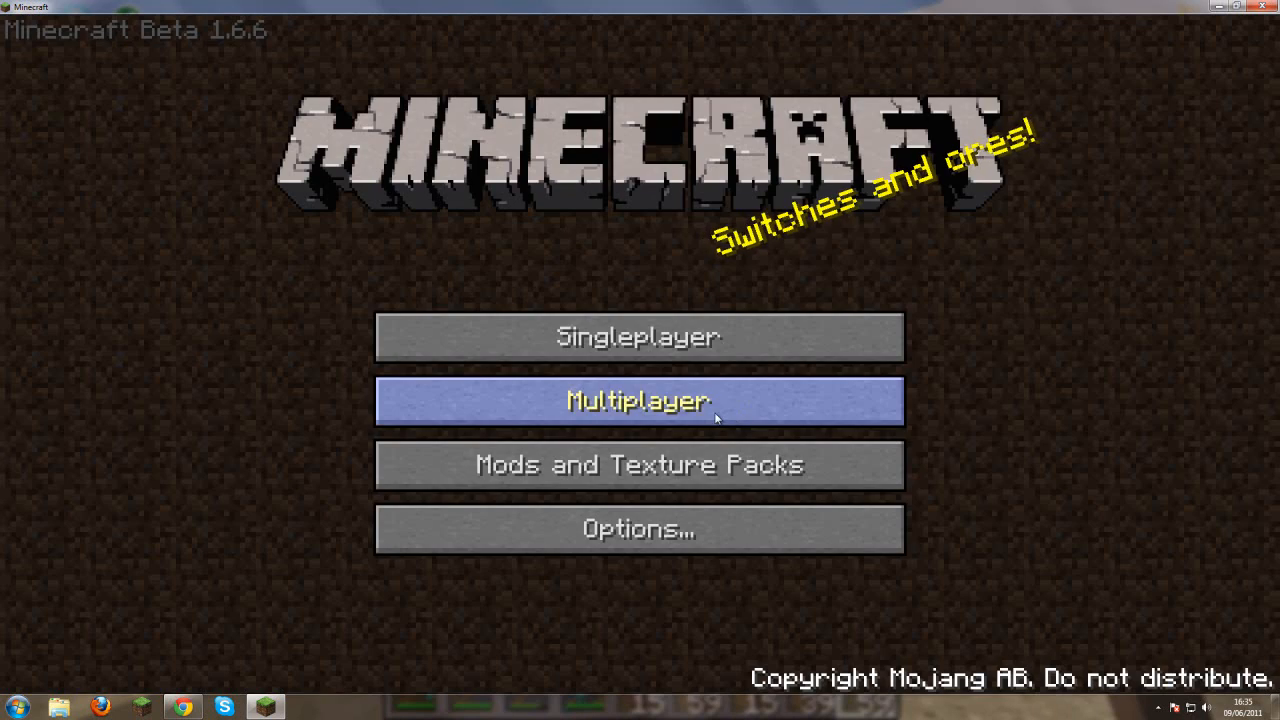
pyautogui.moveTo(638, 337)
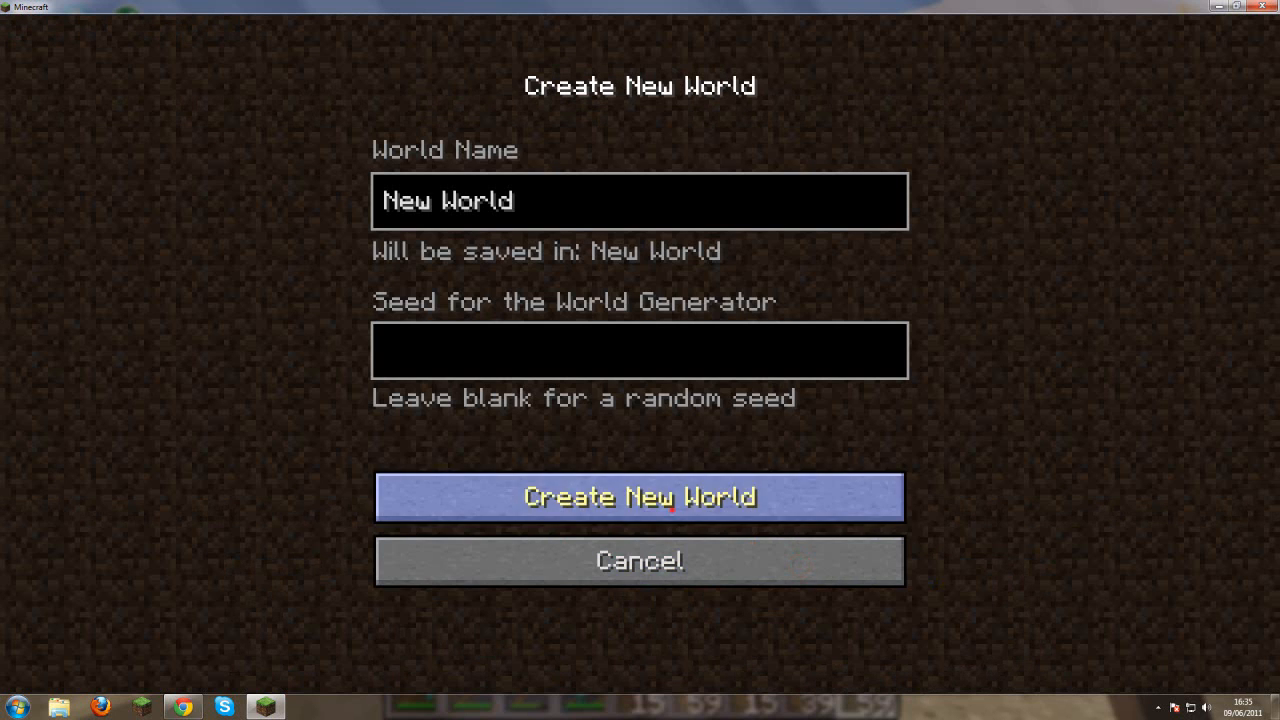
# - Create the world 'New World' and spawn into it
pyautogui.click(639, 497)
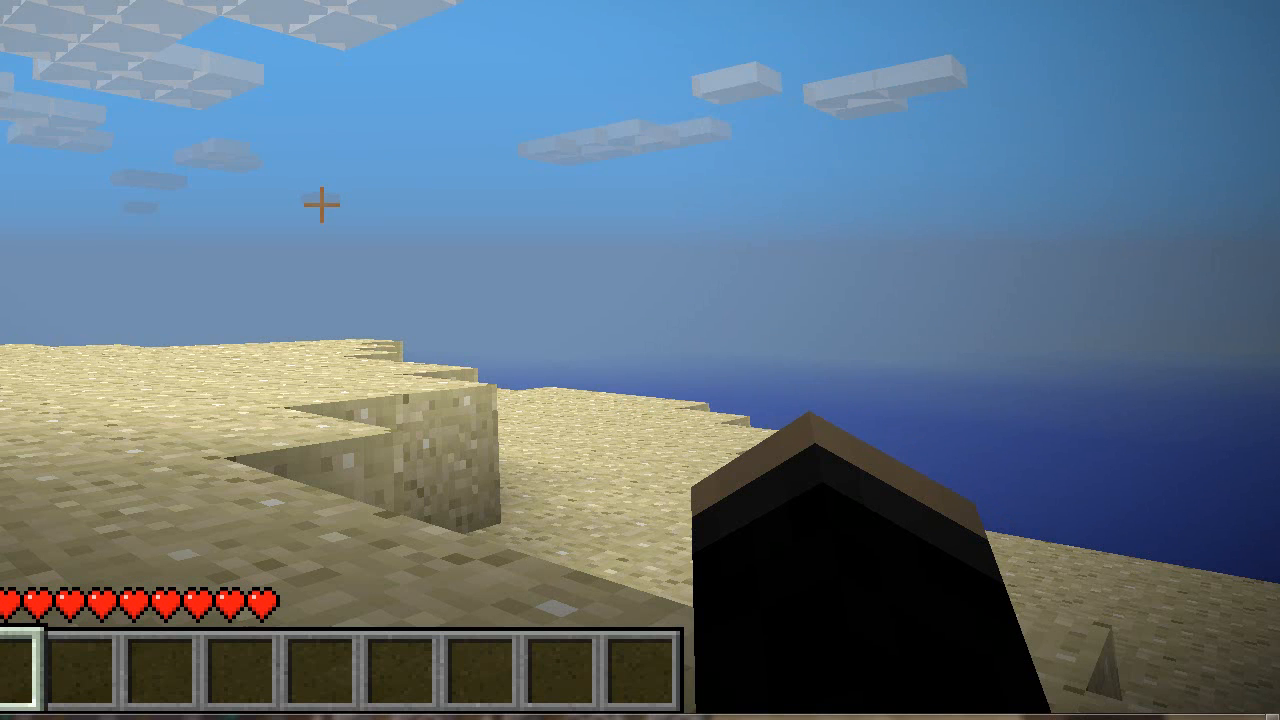
pyautogui.moveTo(640, 360)
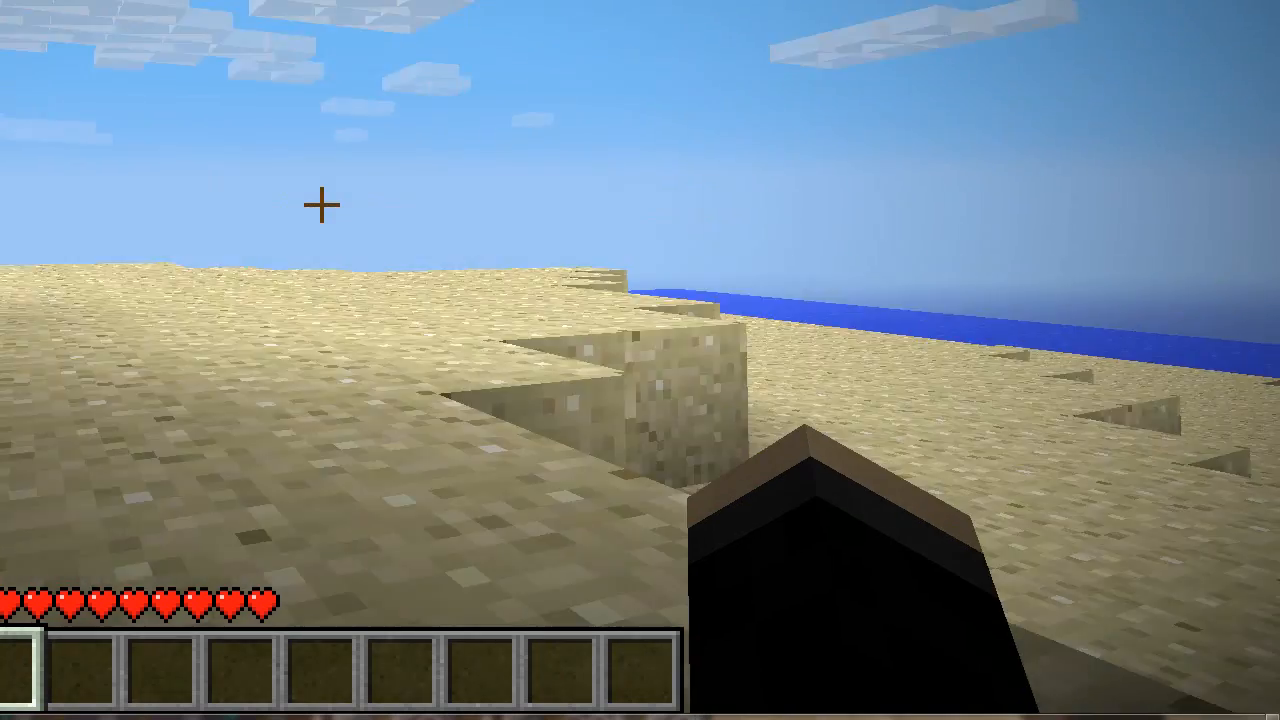